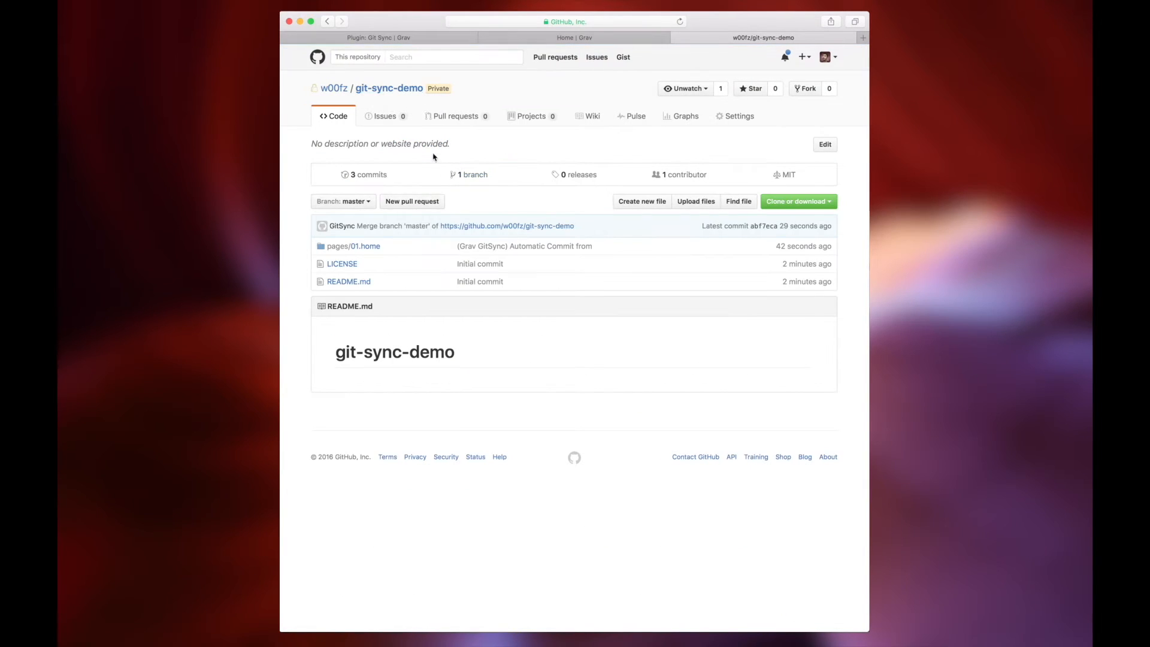
Switch to the Grav Admin tab showing the Git Sync plugin settings
click(376, 37)
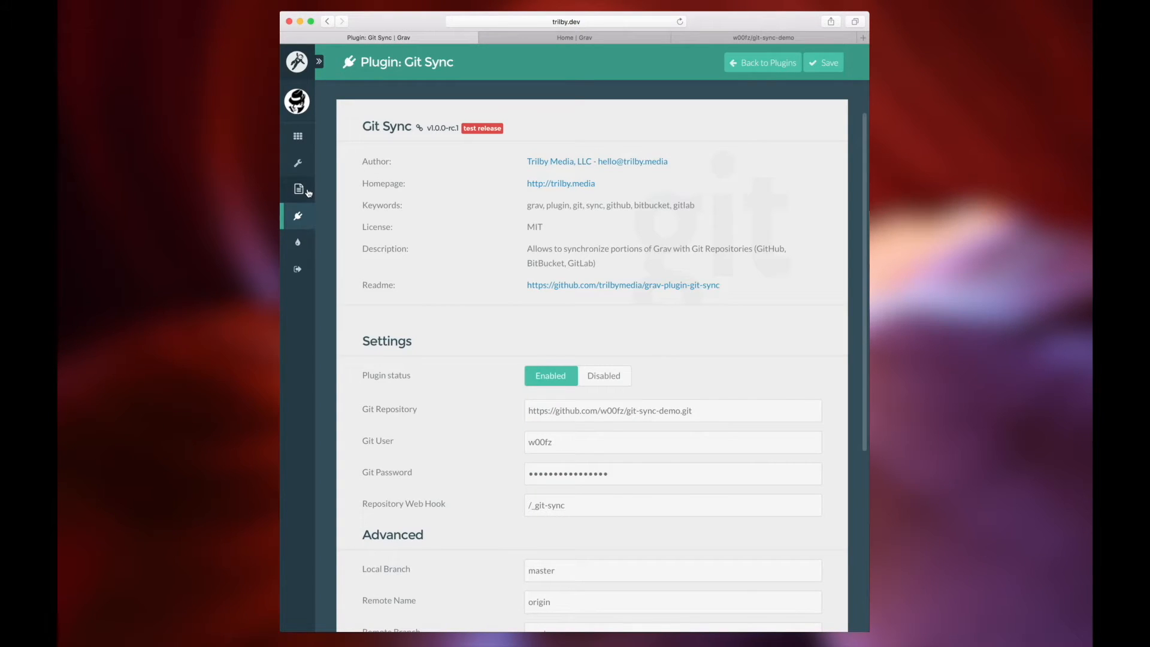
mouse_move(516, 41)
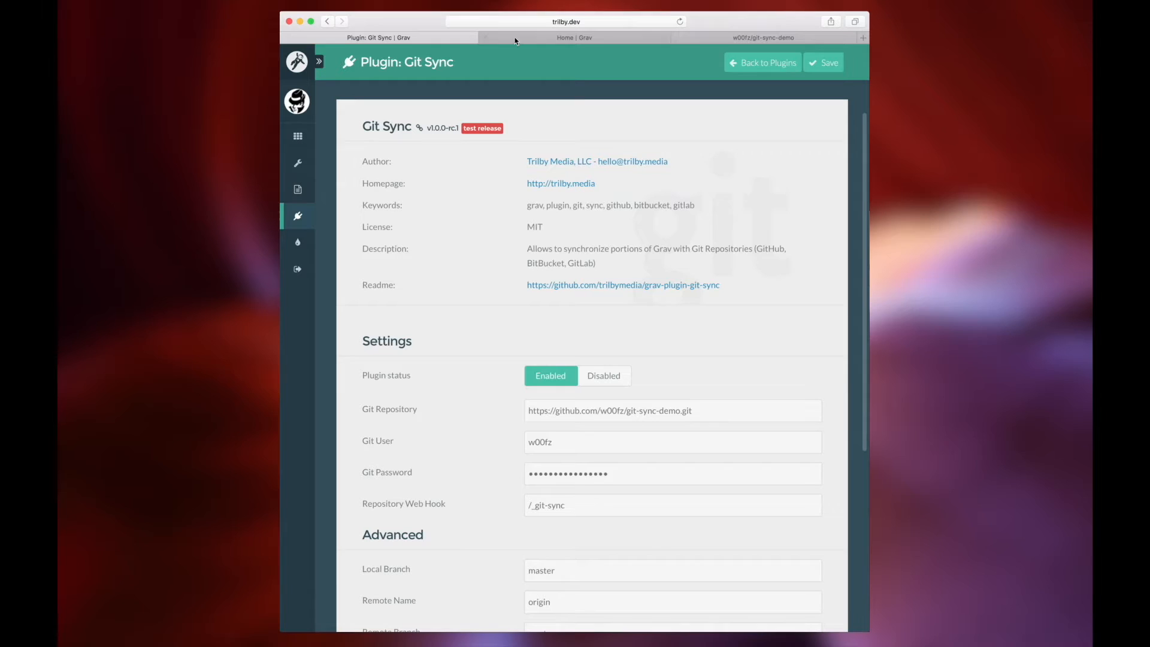
Create a new page titled 'Demo' from the admin Pages list
click(297, 190)
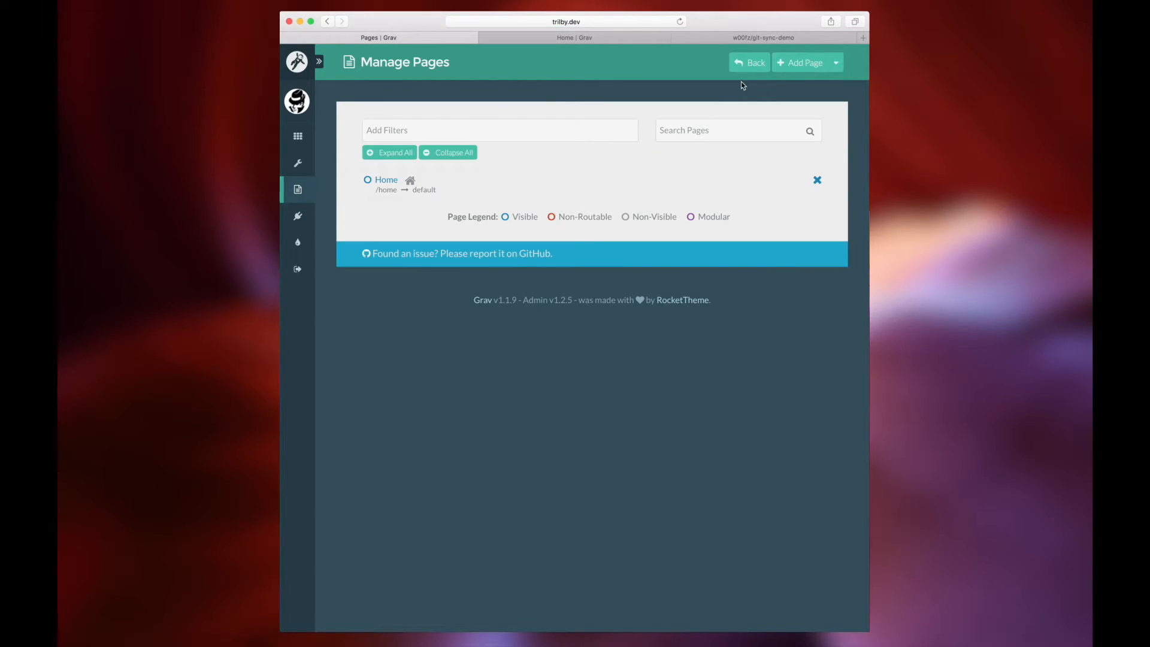
click(800, 62)
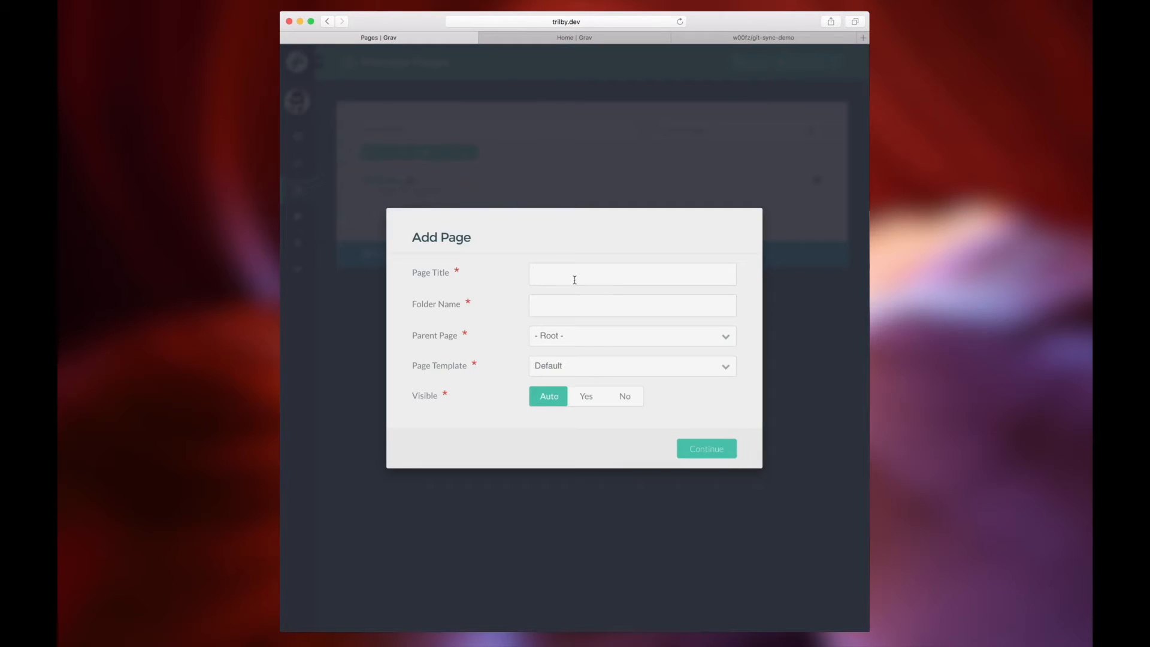
text(Demo)
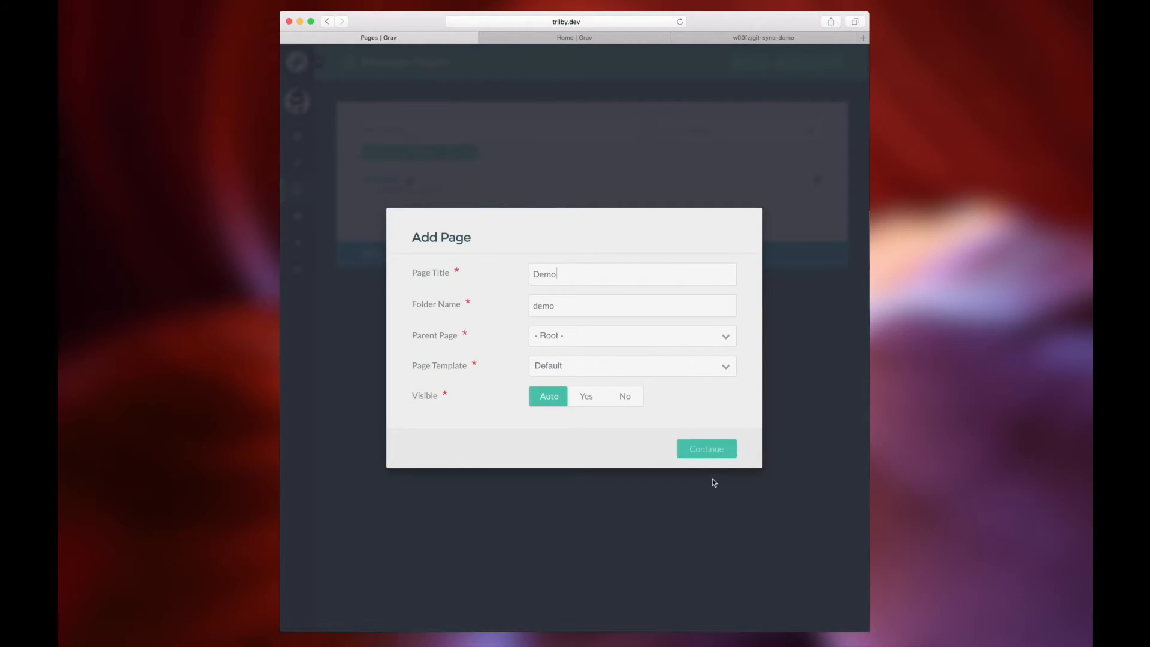
click(705, 448)
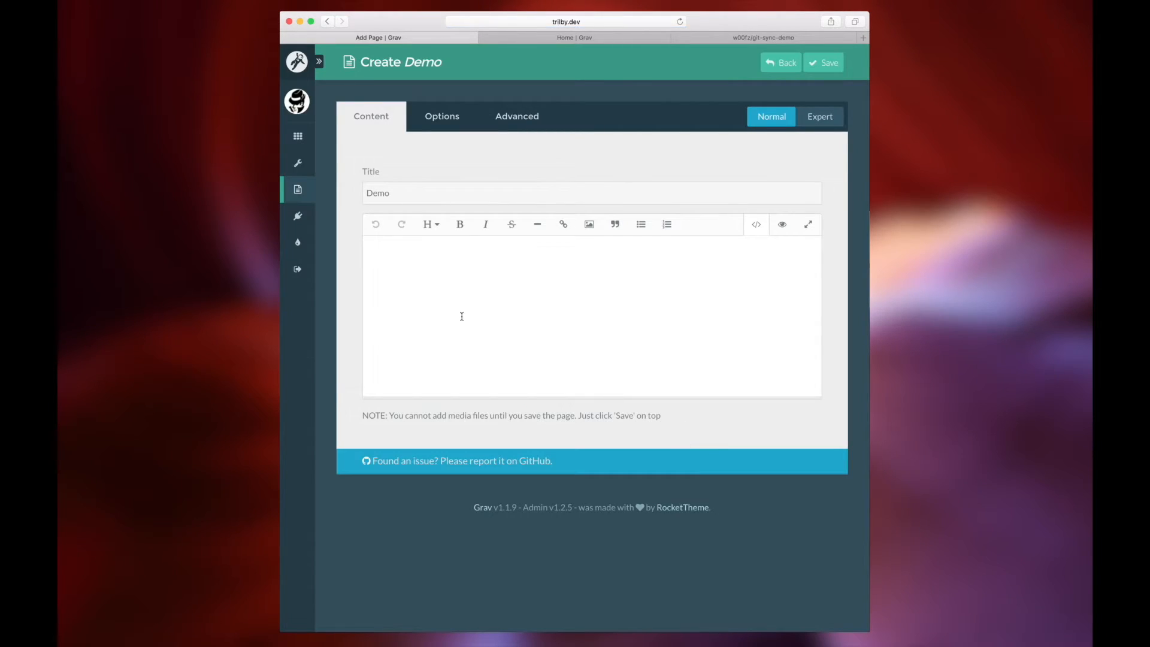
Write the '# Git Sync Demo' heading and placeholder text, then save the page
text(#)
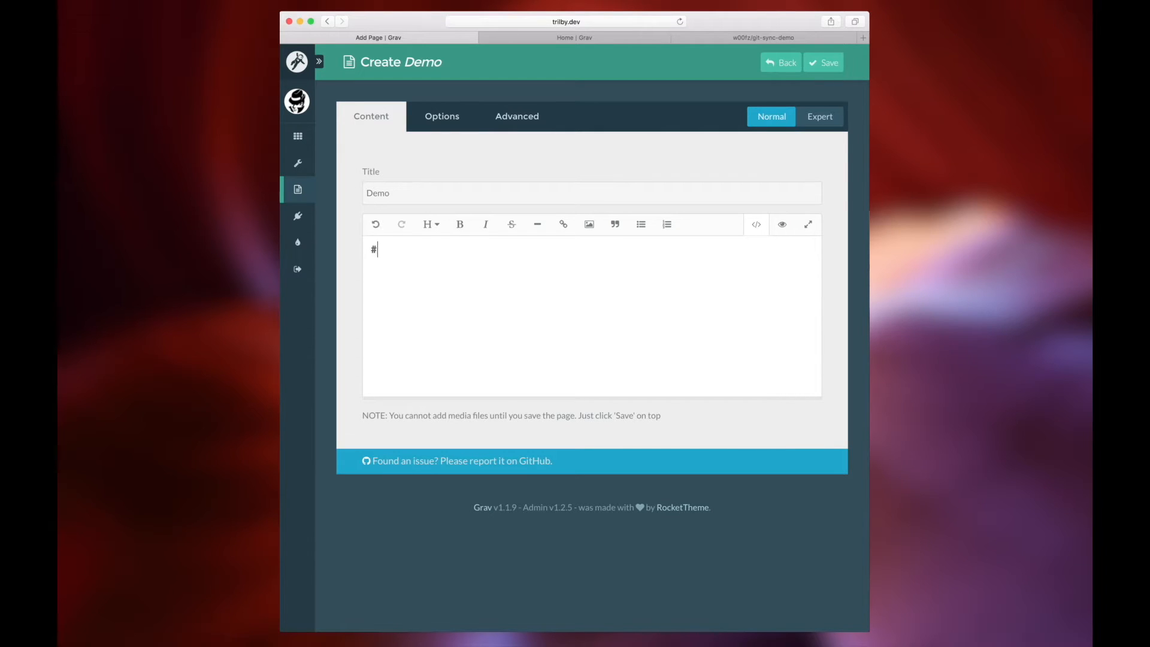
text(Git Sync Dem)
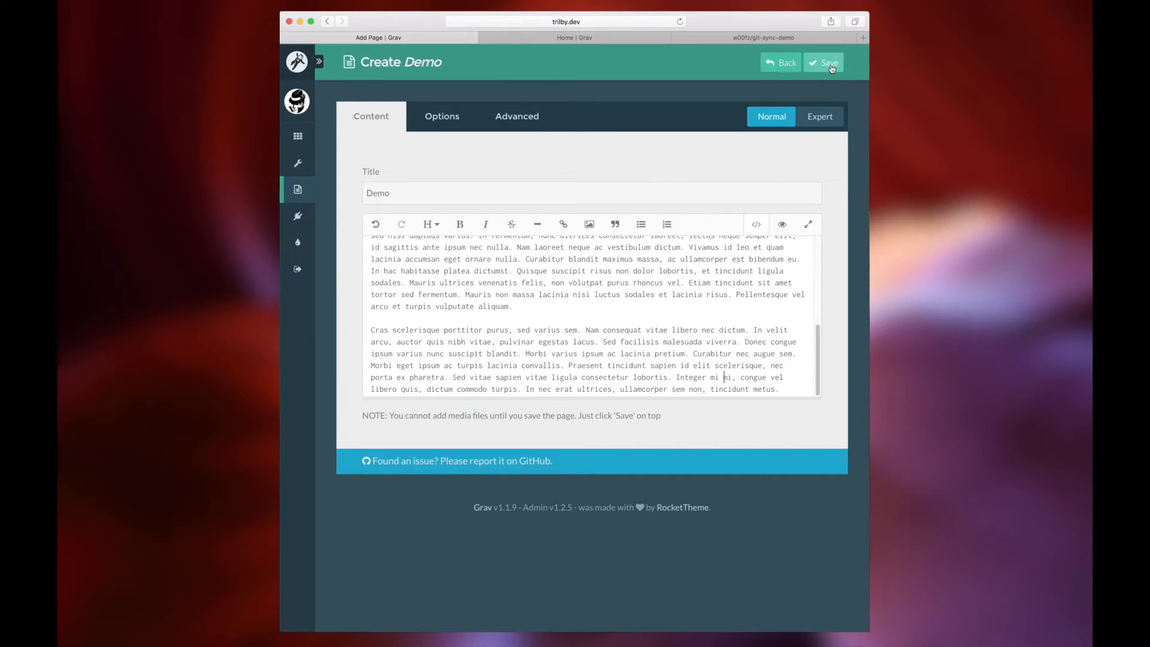
click(823, 62)
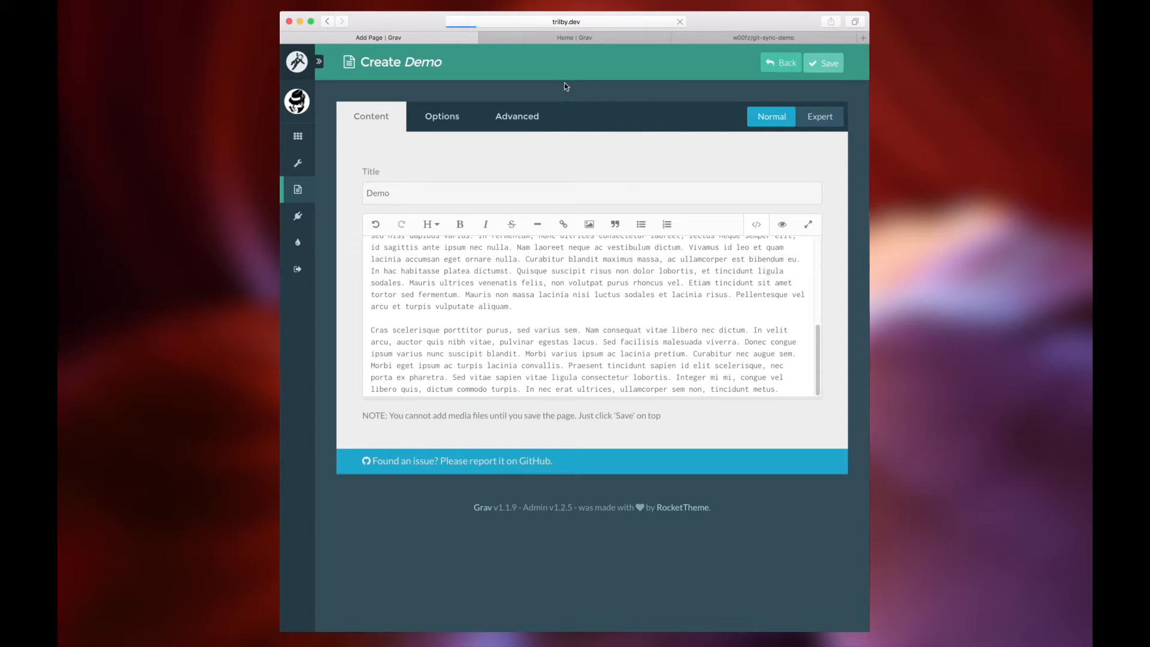
Reload the live site, view the new Demo page, then return Home
click(823, 62)
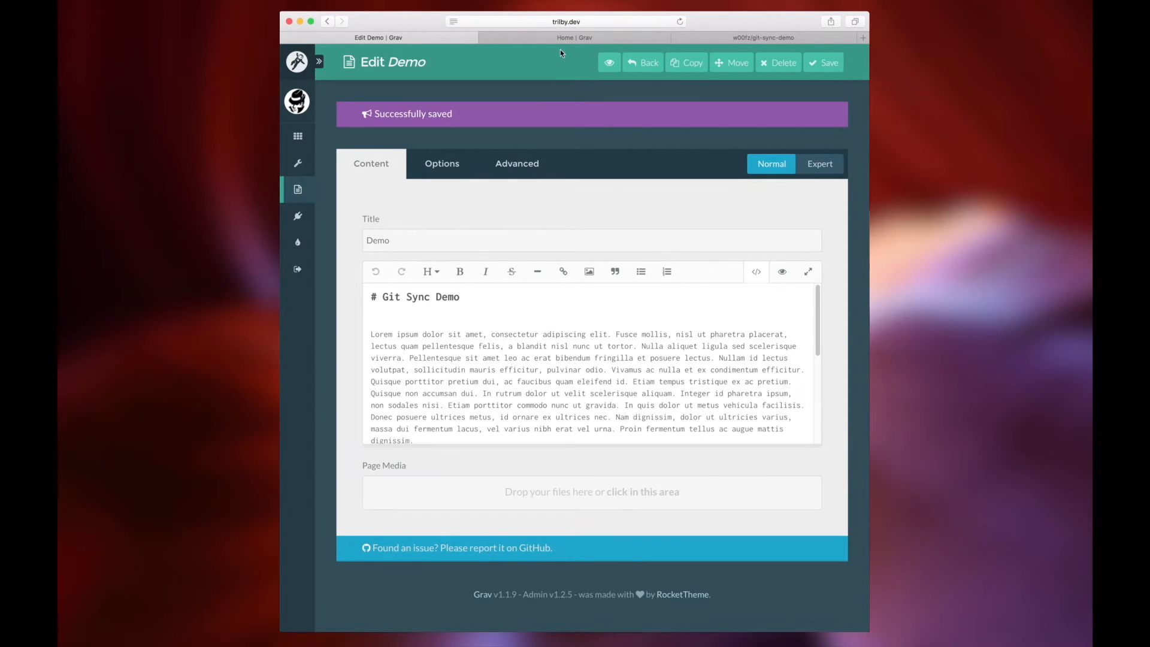
click(575, 37)
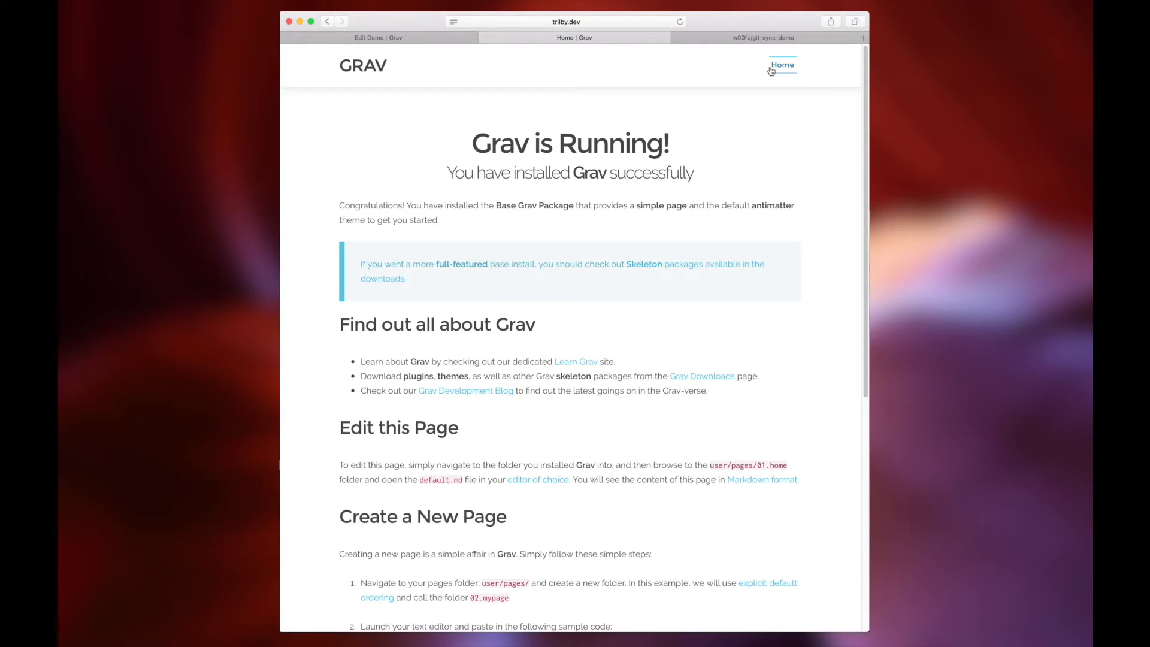
click(790, 65)
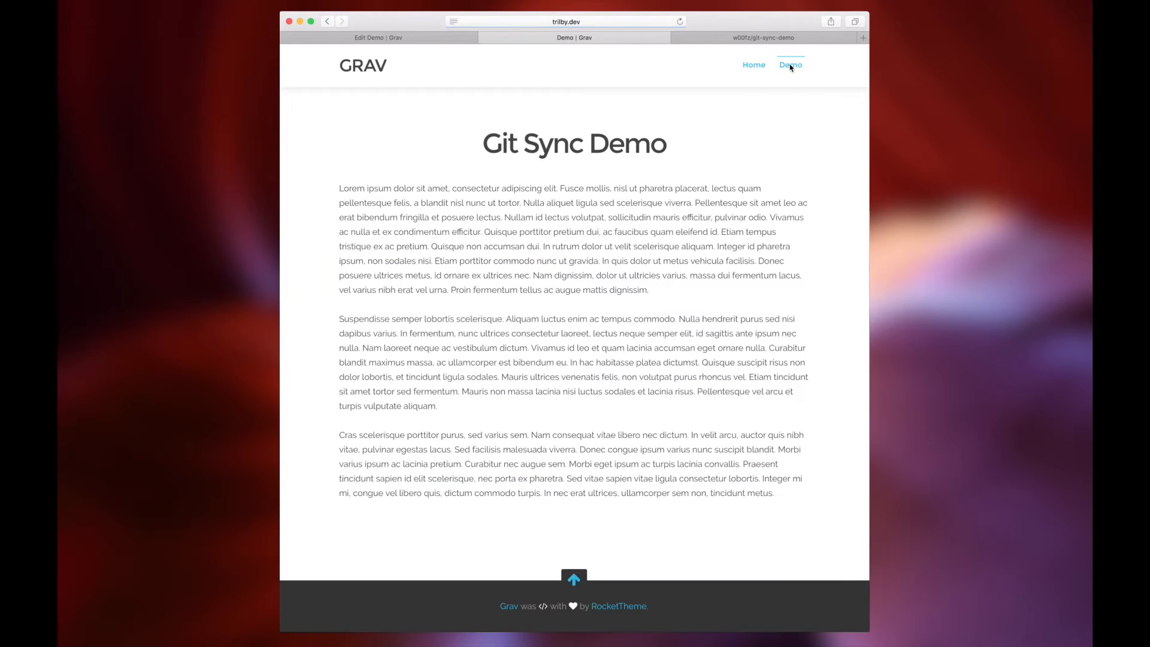
click(745, 65)
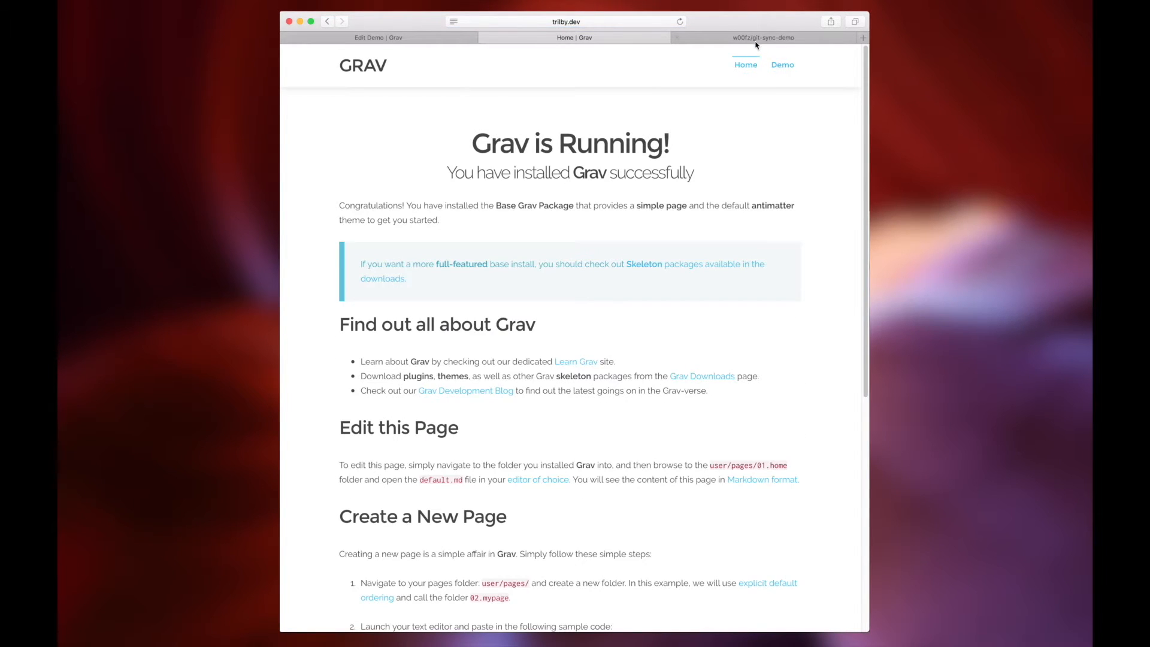
View the synced pages/02.demo/default.md file in the git-sync-demo repository
click(762, 37)
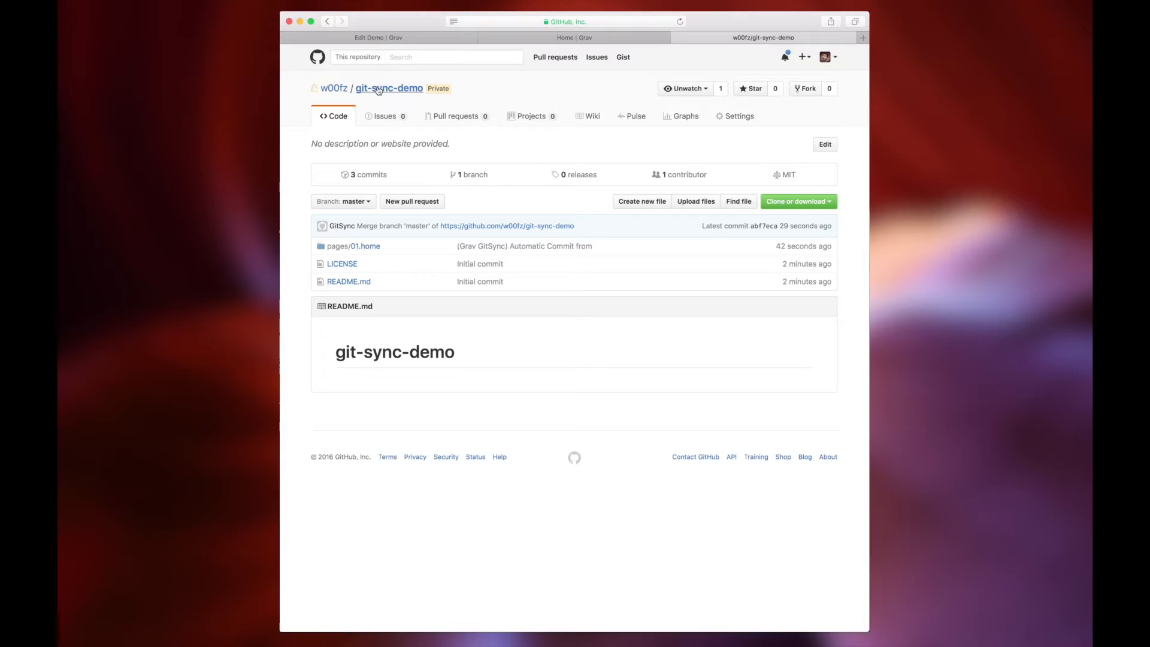
mouse_move(353, 246)
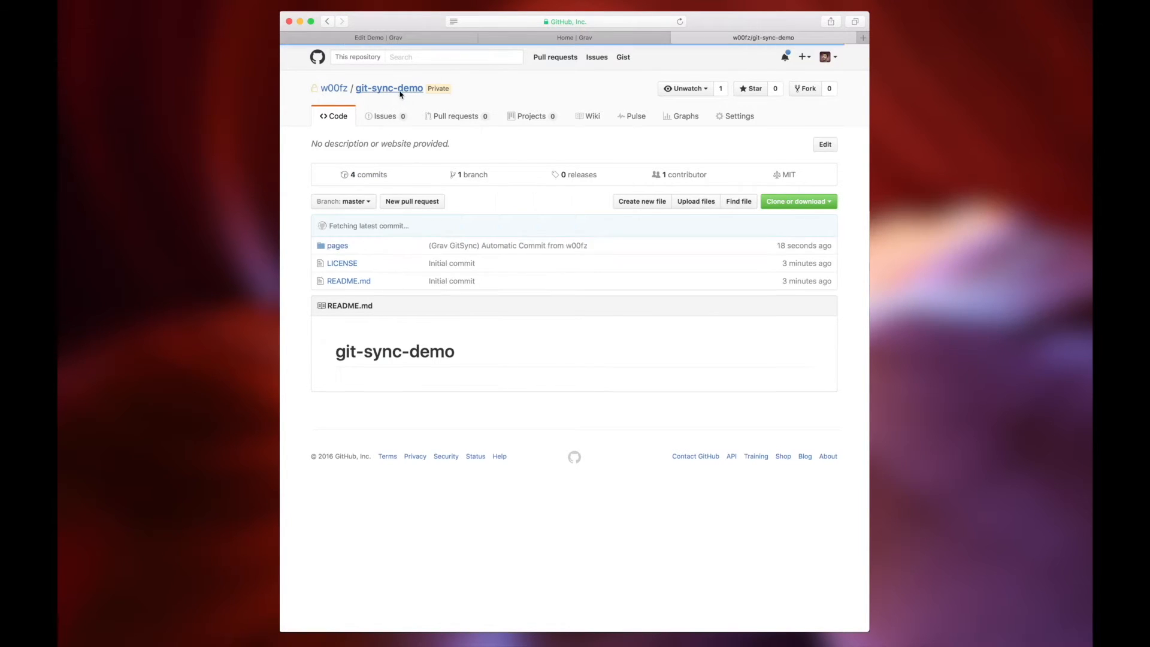
click(337, 245)
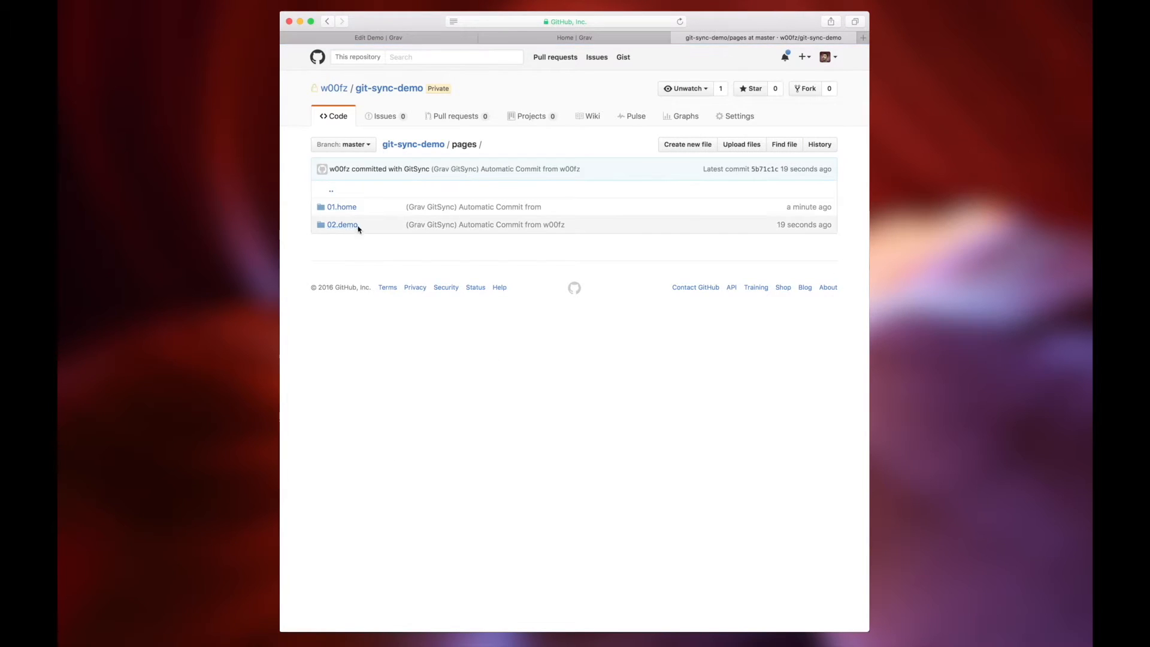
click(342, 225)
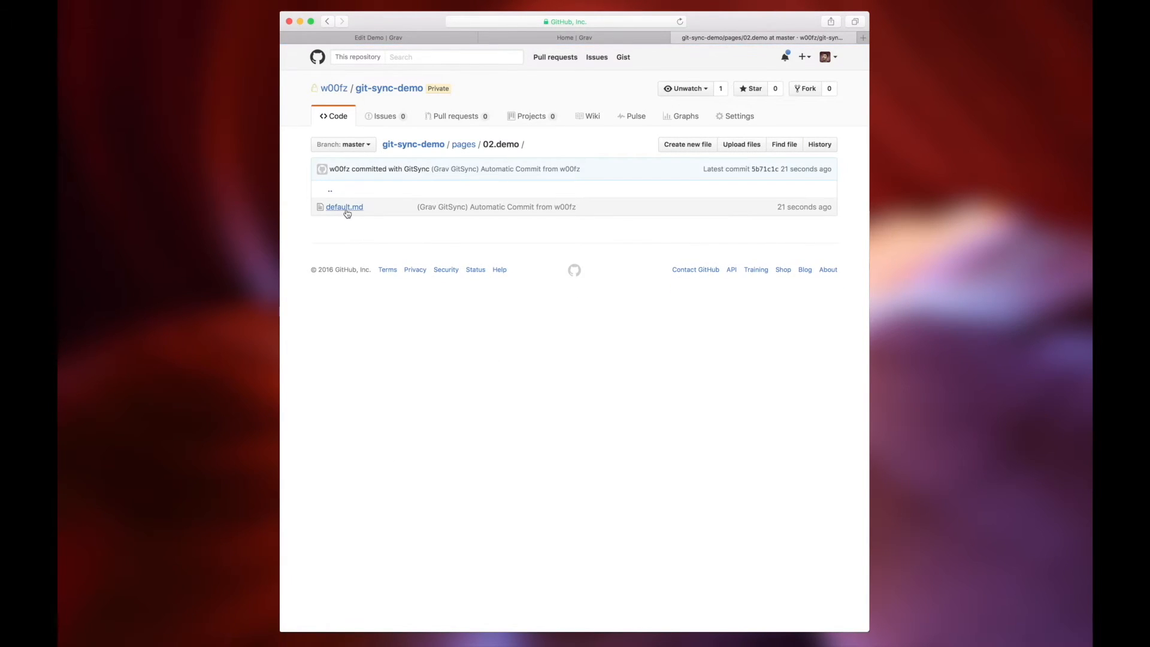
click(344, 206)
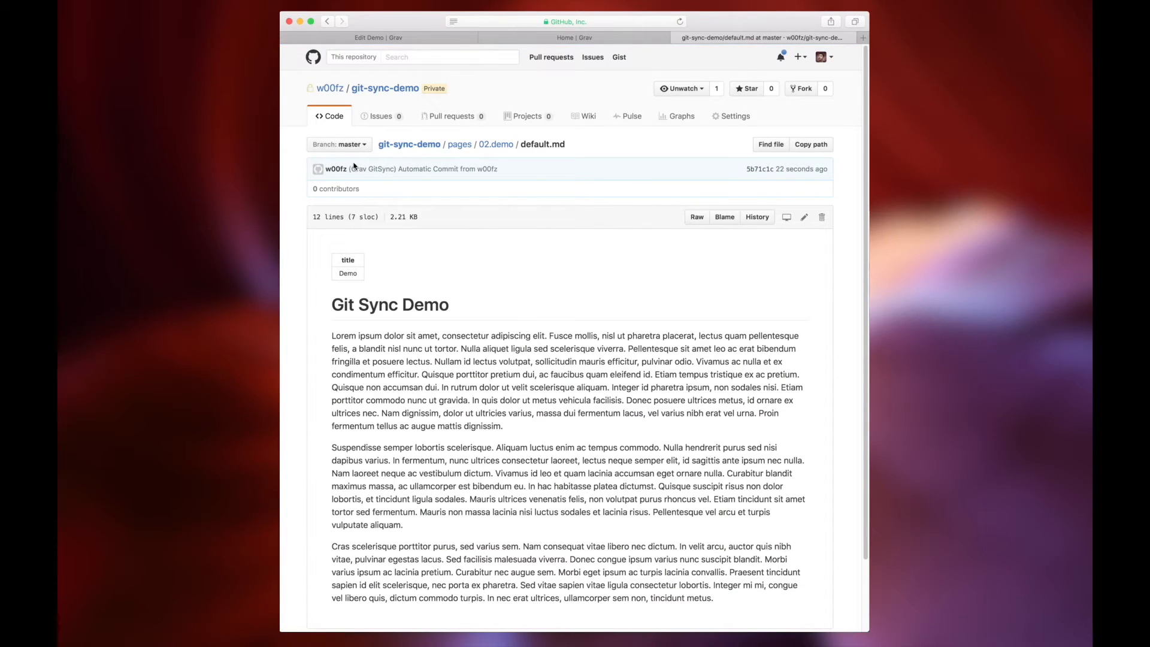
mouse_move(389, 99)
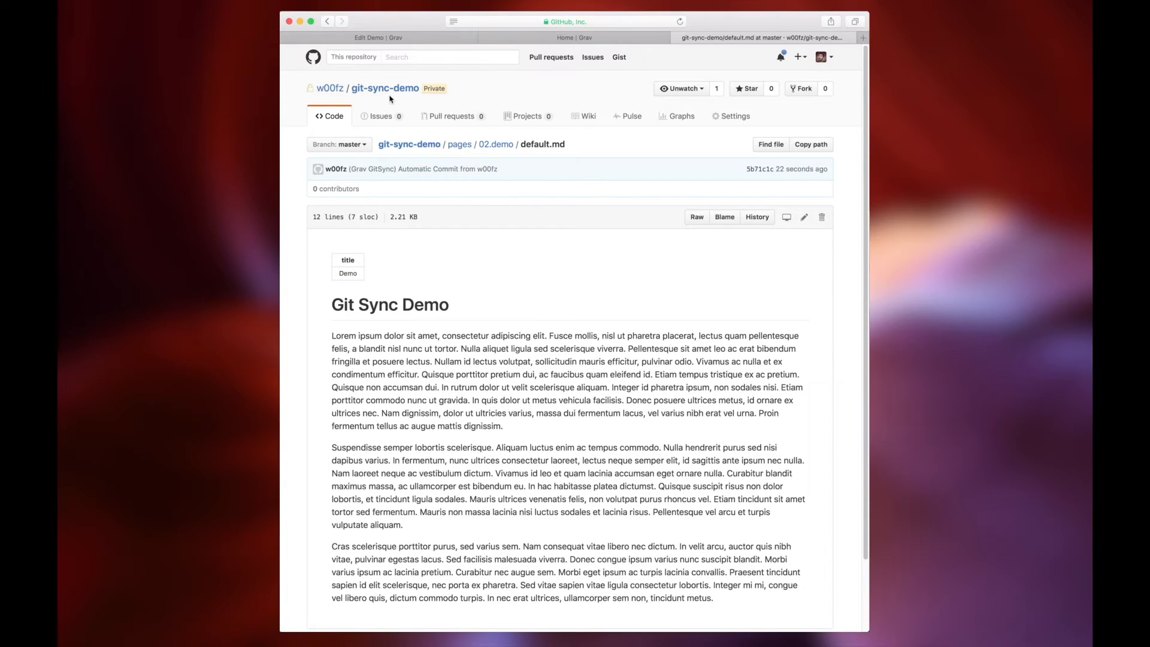
Open the latest GitSync automatic commit that adds default.md and review its 12 lines
click(384, 87)
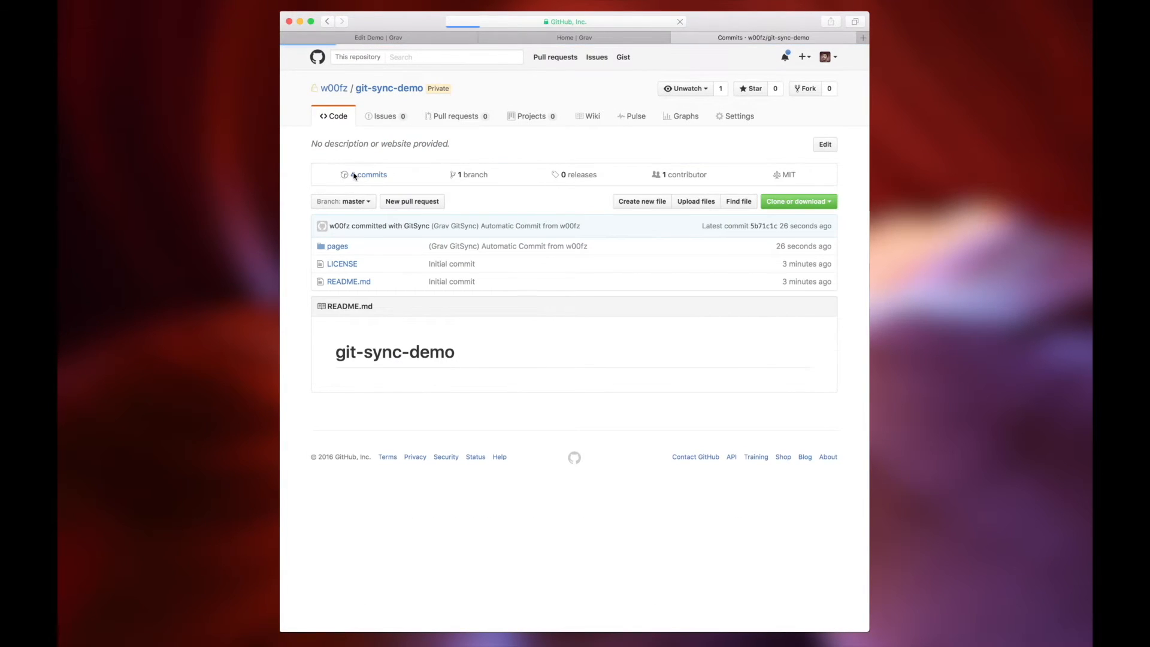
click(370, 174)
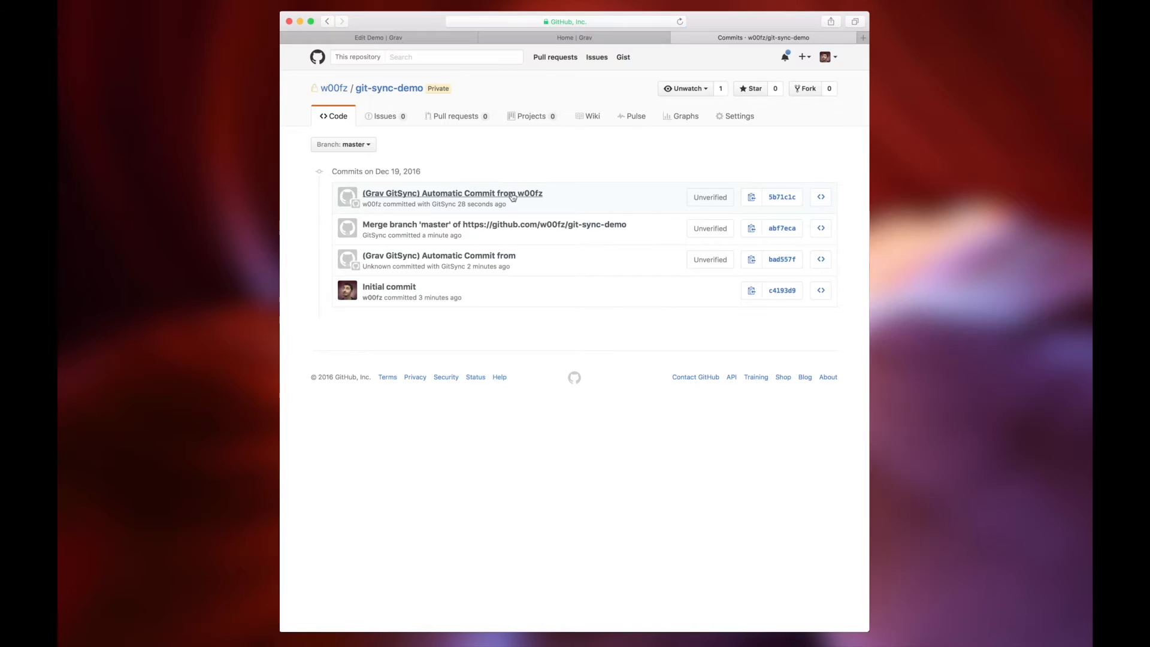
click(452, 193)
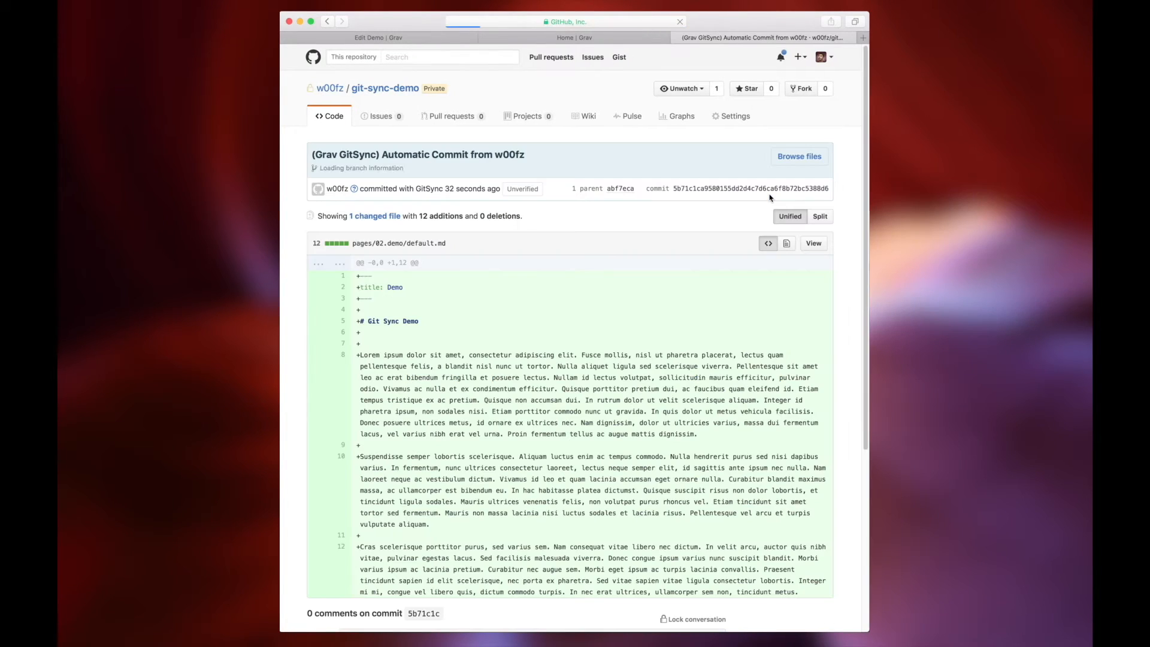
scroll(down, 3)
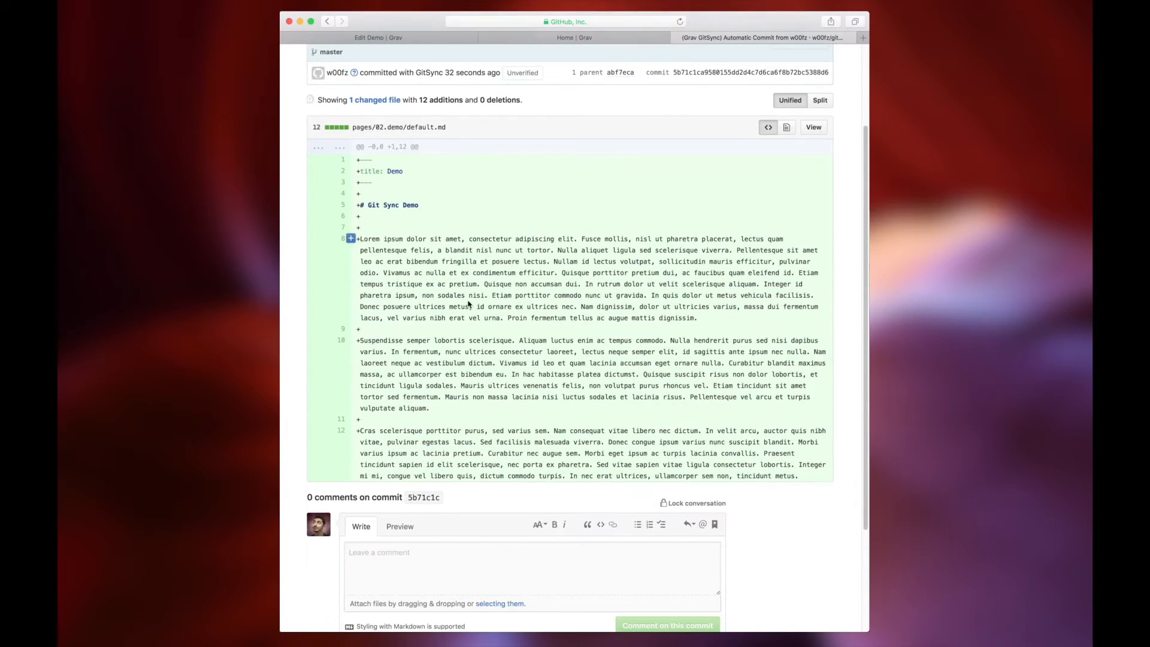
scroll(up, 3)
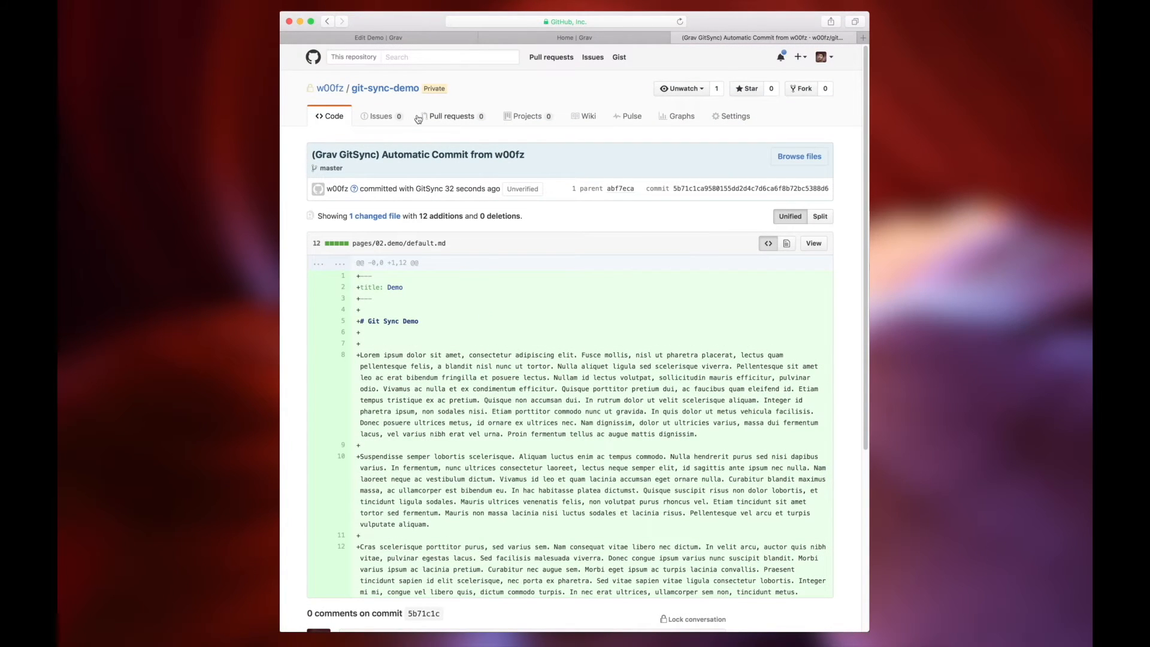
Browse to pages/02.demo/default.md on GitHub, glancing at the live Demo page in between
click(385, 88)
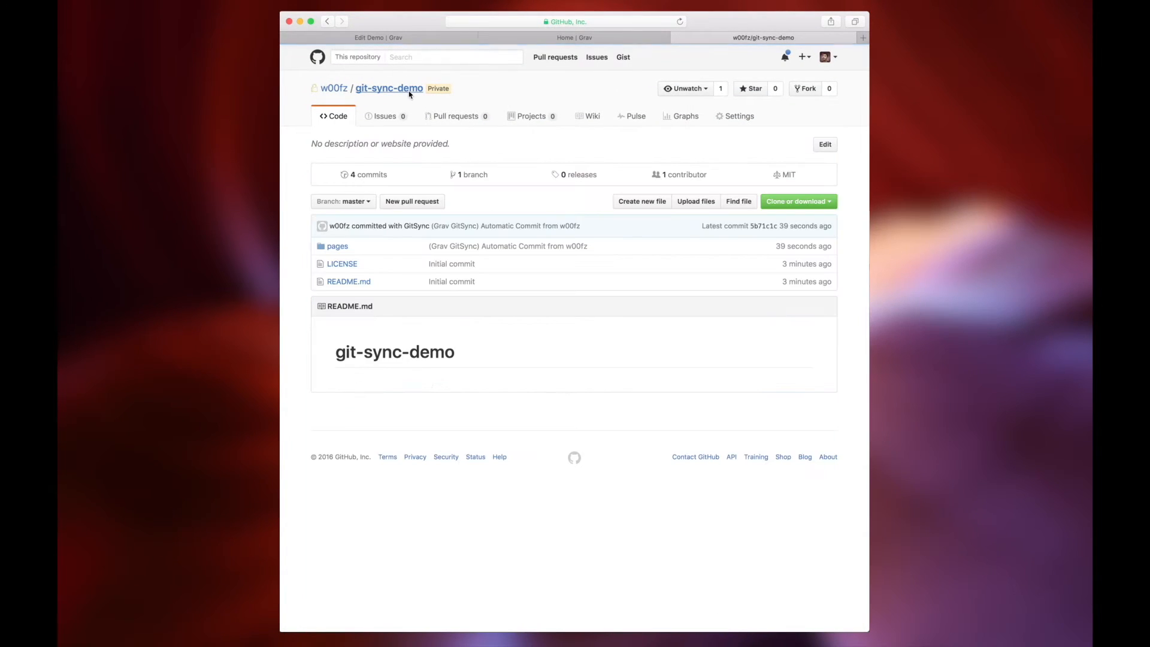
mouse_move(486, 211)
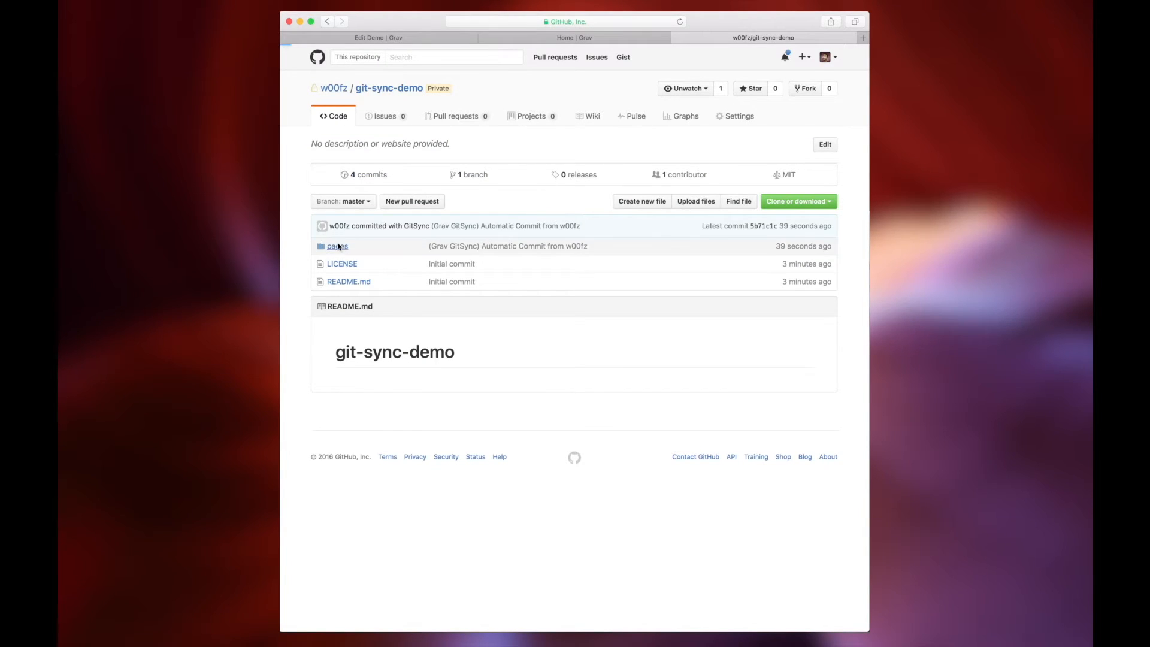
click(337, 245)
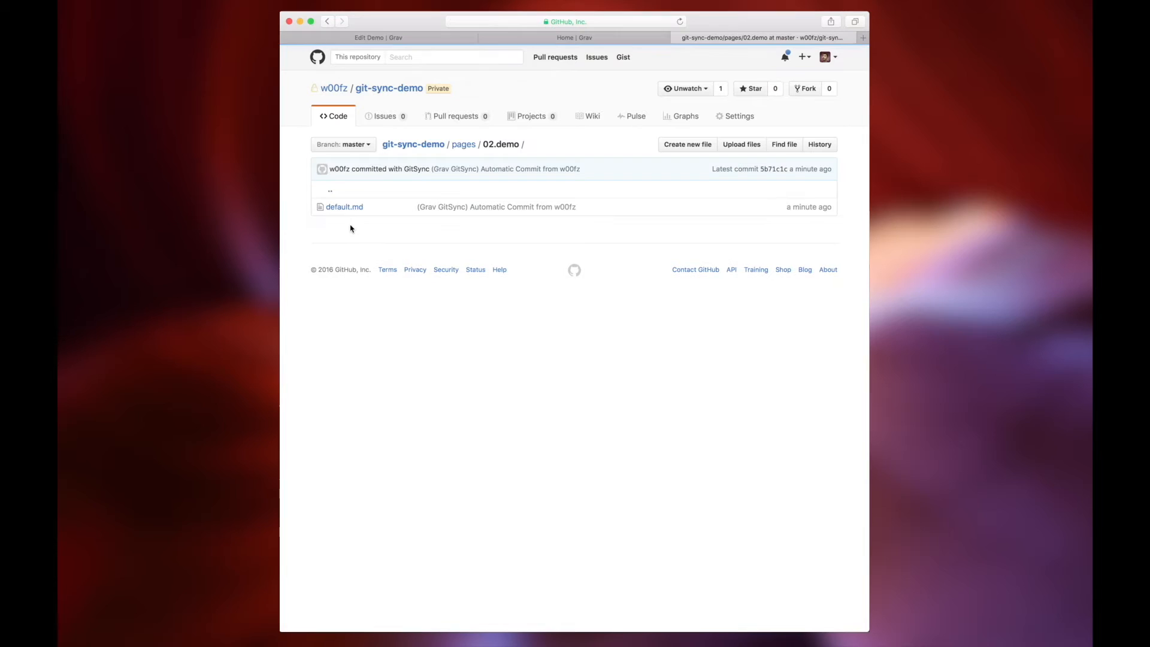
click(574, 37)
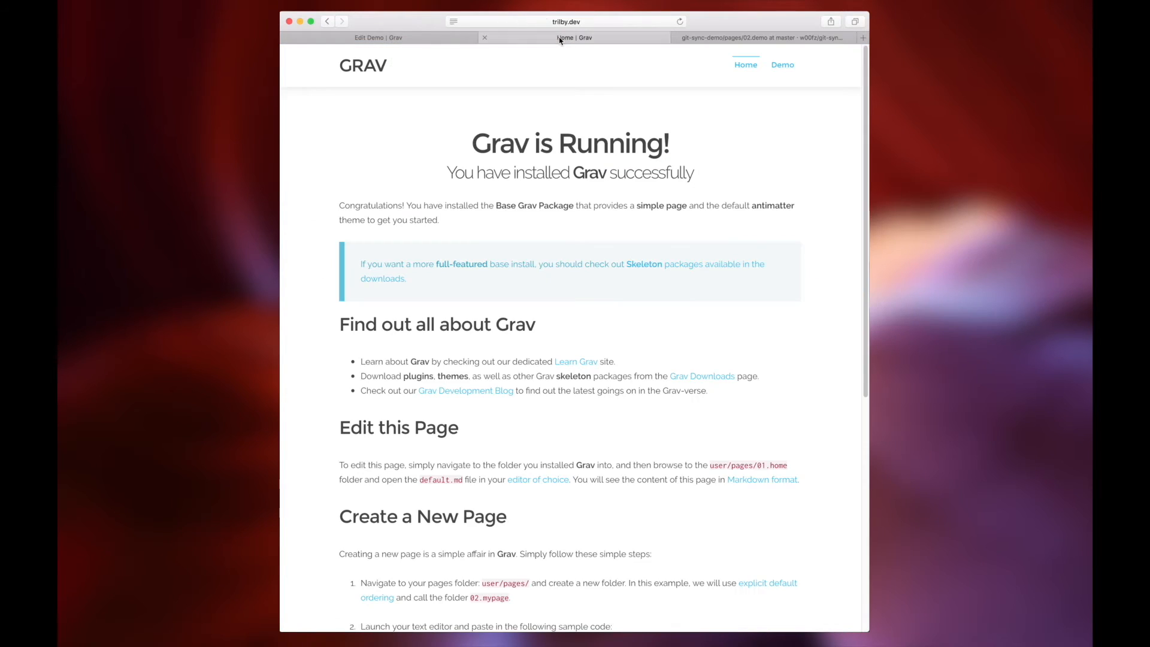
click(783, 65)
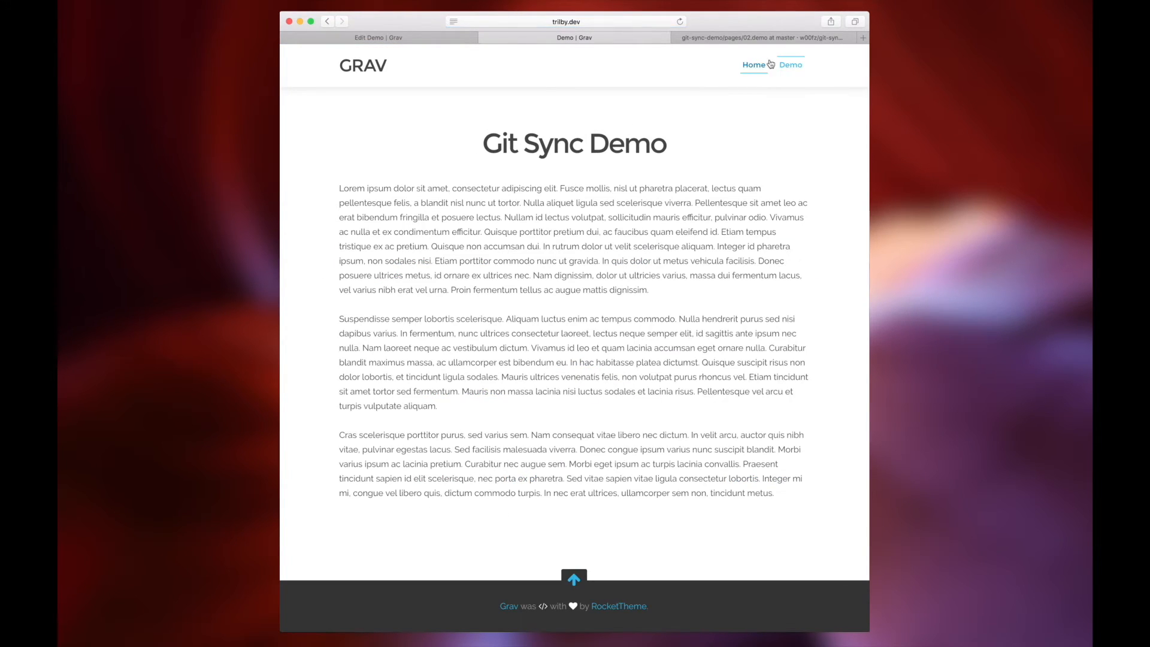
click(761, 38)
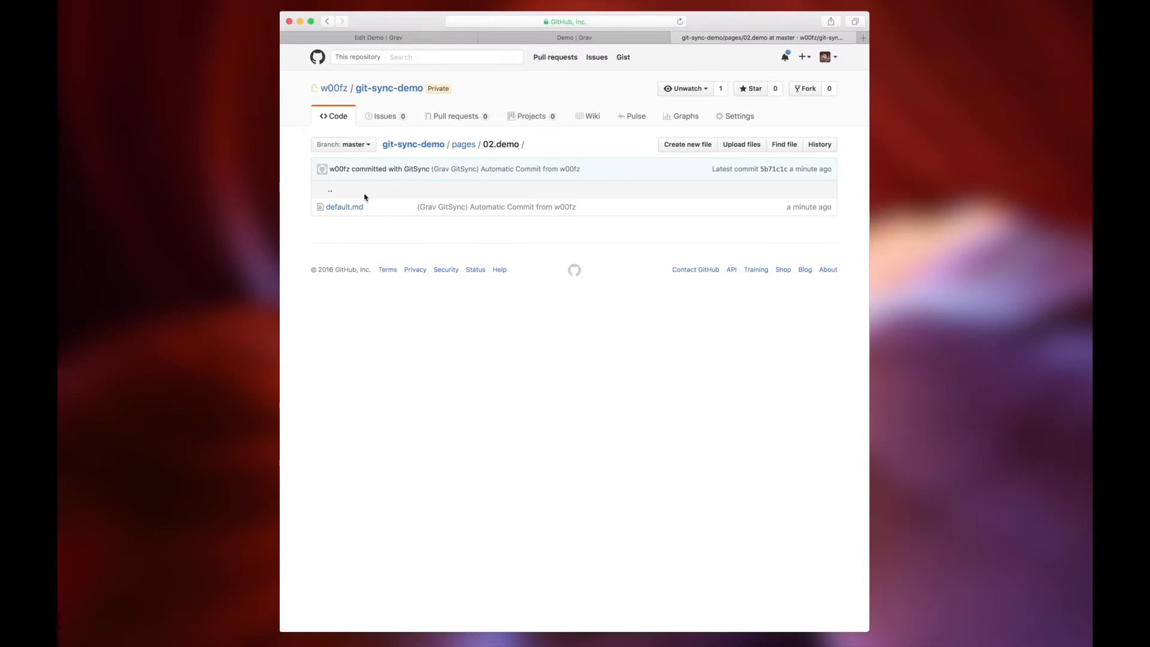
click(344, 206)
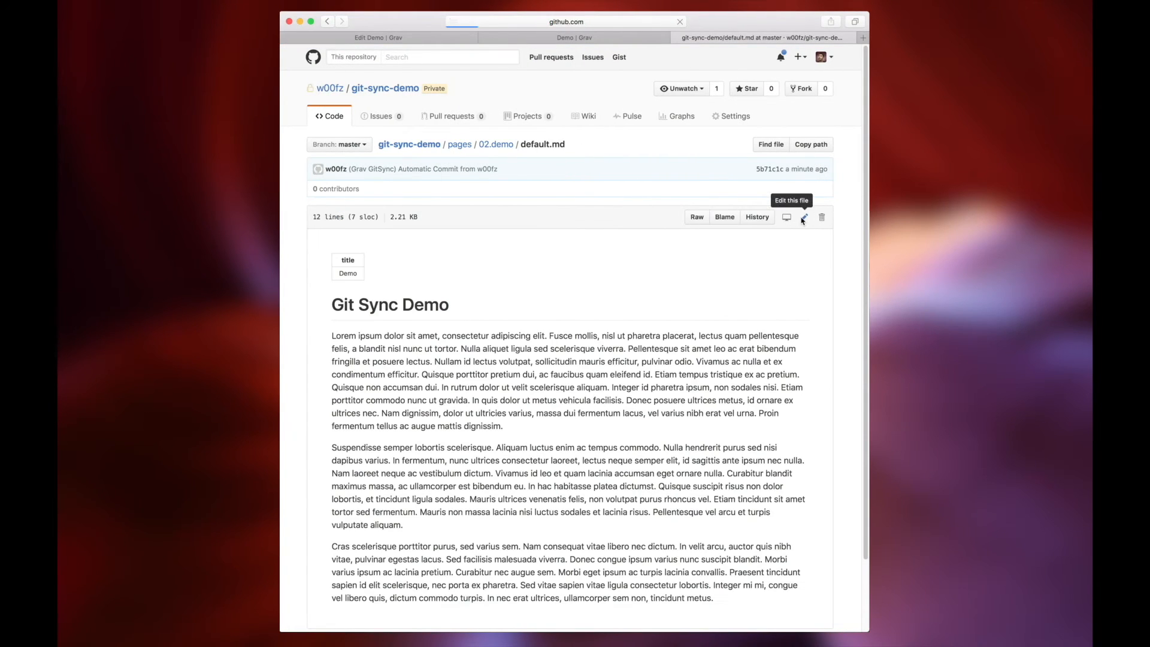
Add the bi-directional synchronization subtitle to default.md and commit as 'Adding subtitle from GitHub'
click(803, 217)
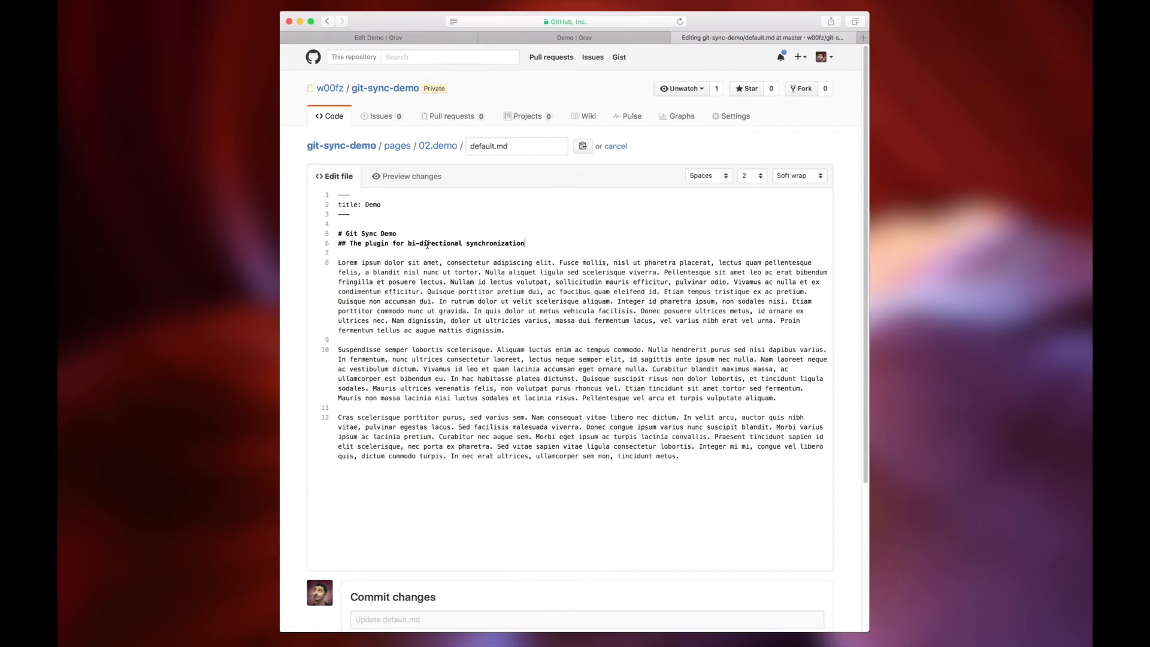
scroll(down, 3)
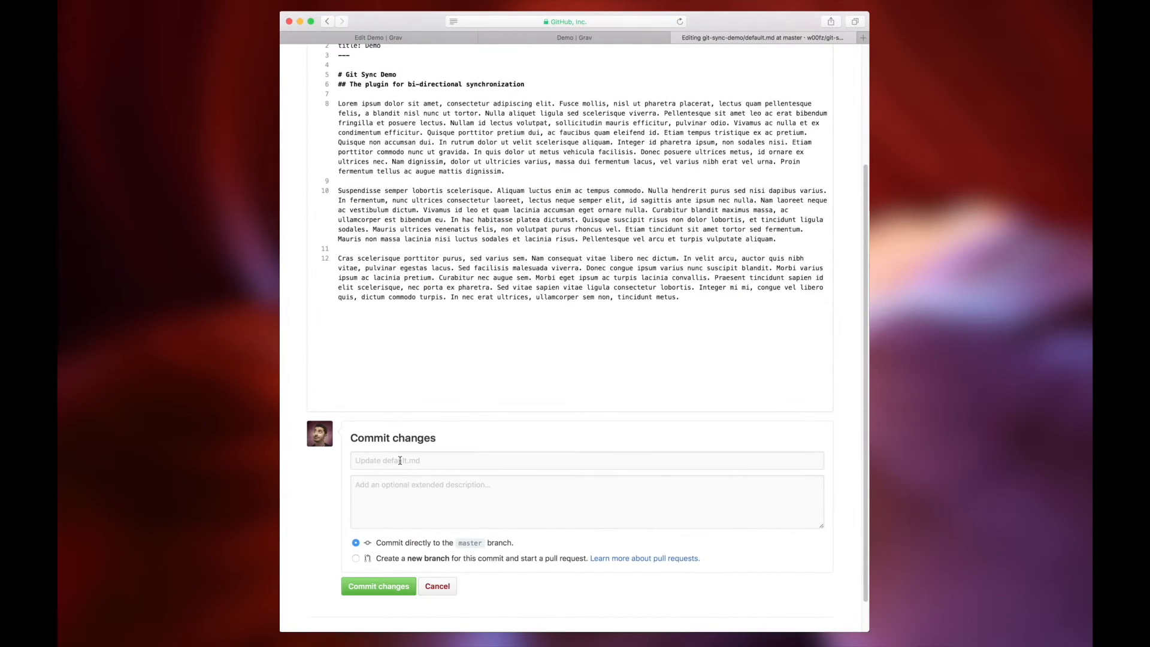
text(A)
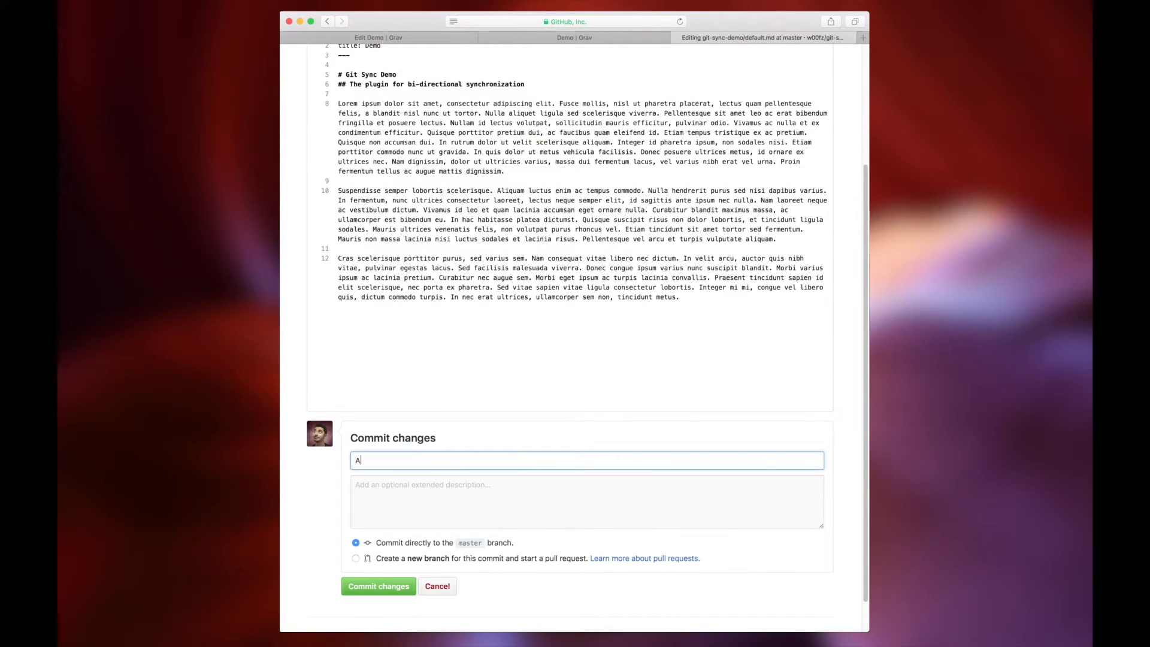
text(Adding subtitle)
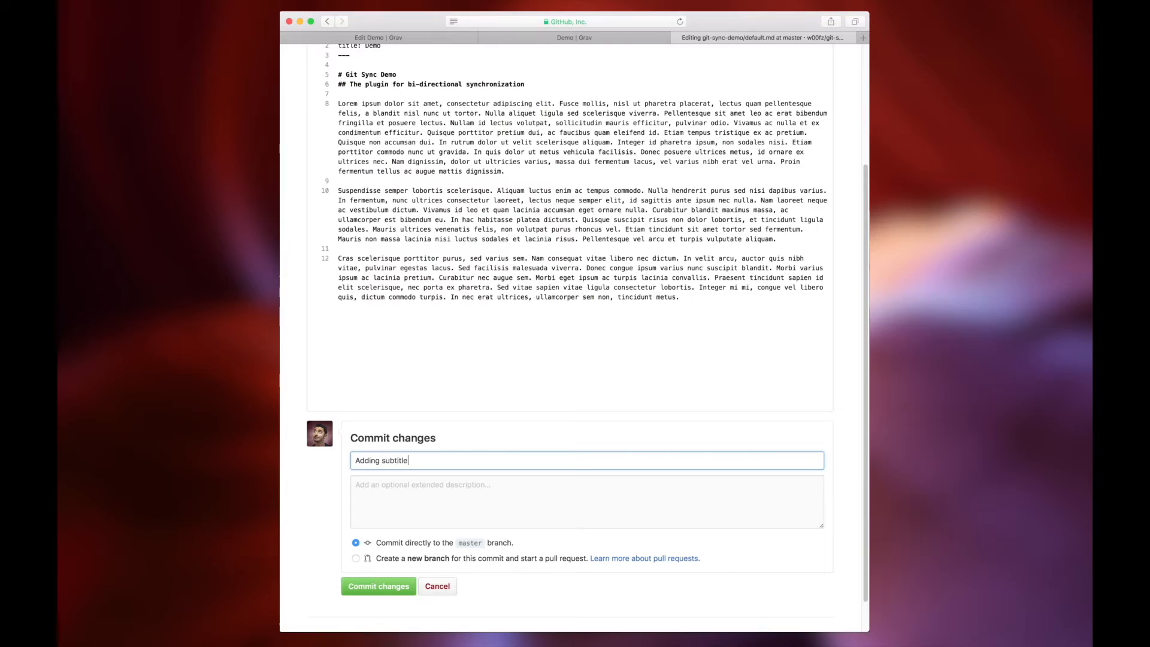
text(from G)
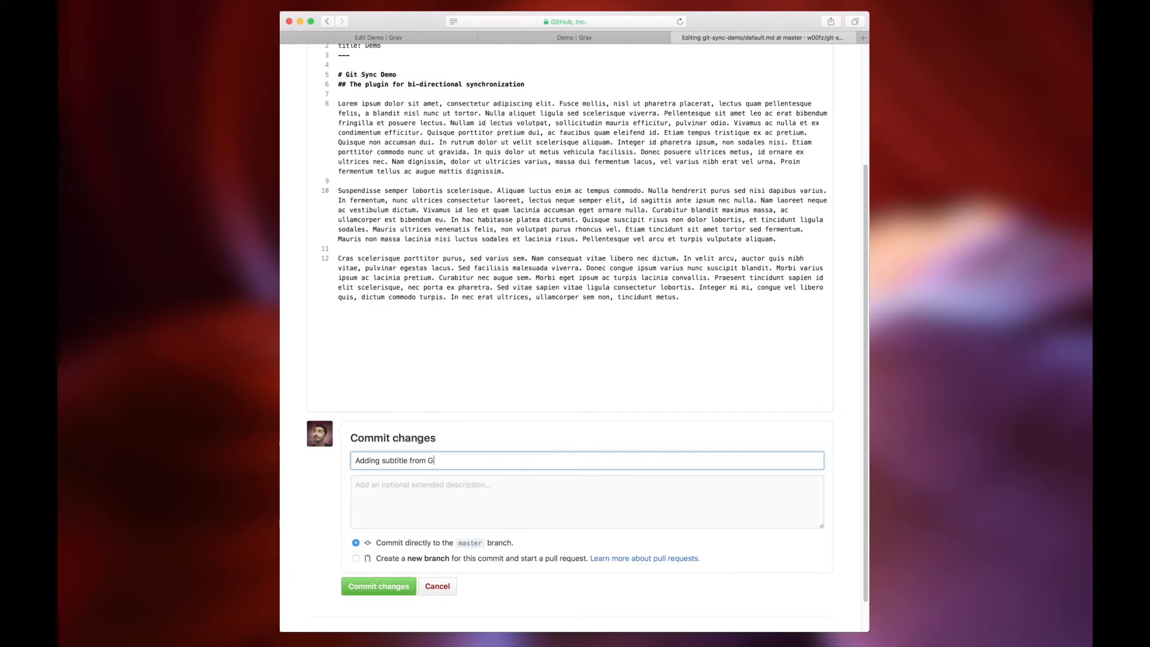
text(itHub)
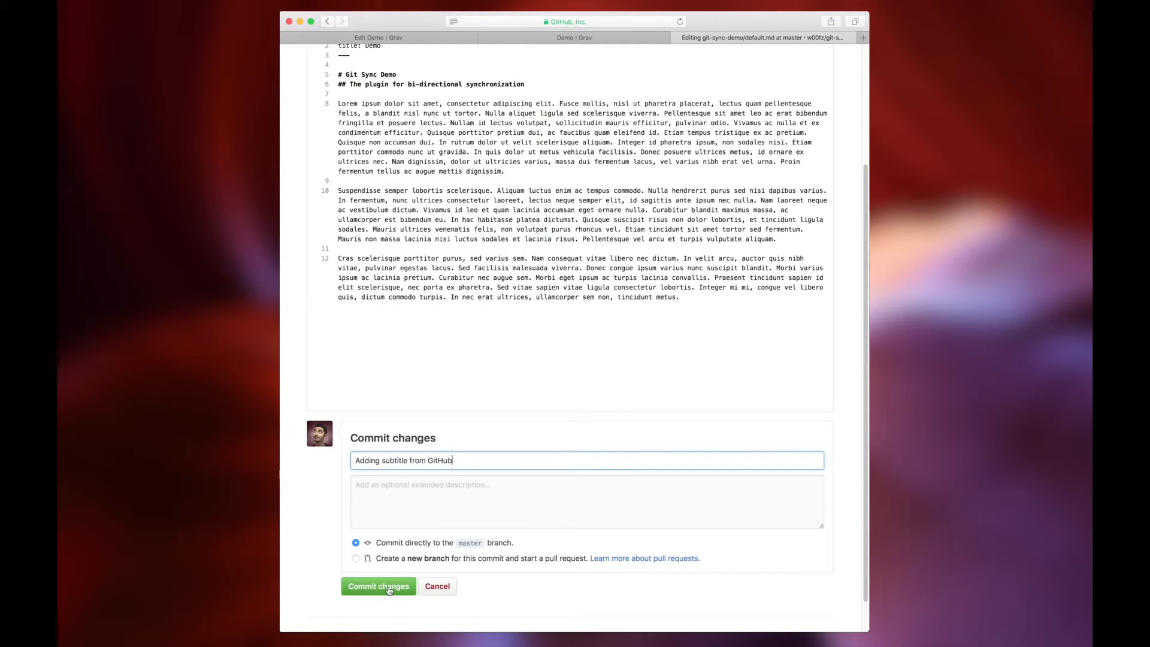
click(378, 586)
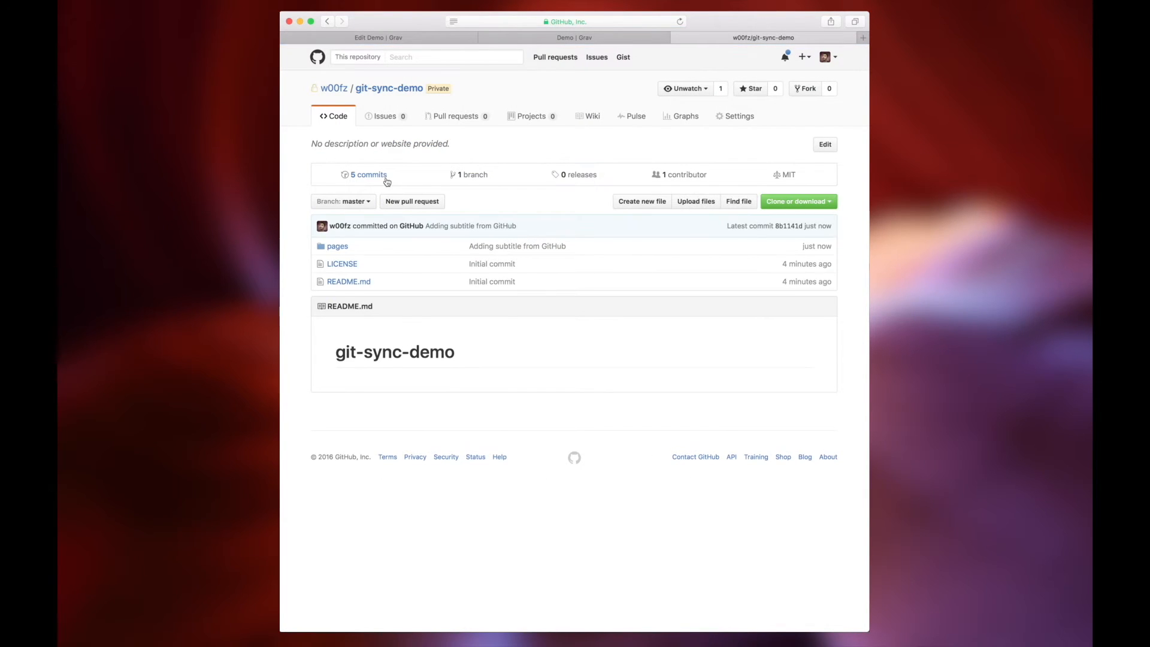
Check the 5-commit history, view the subtitle on the live Demo page, then open admin Pages
click(365, 174)
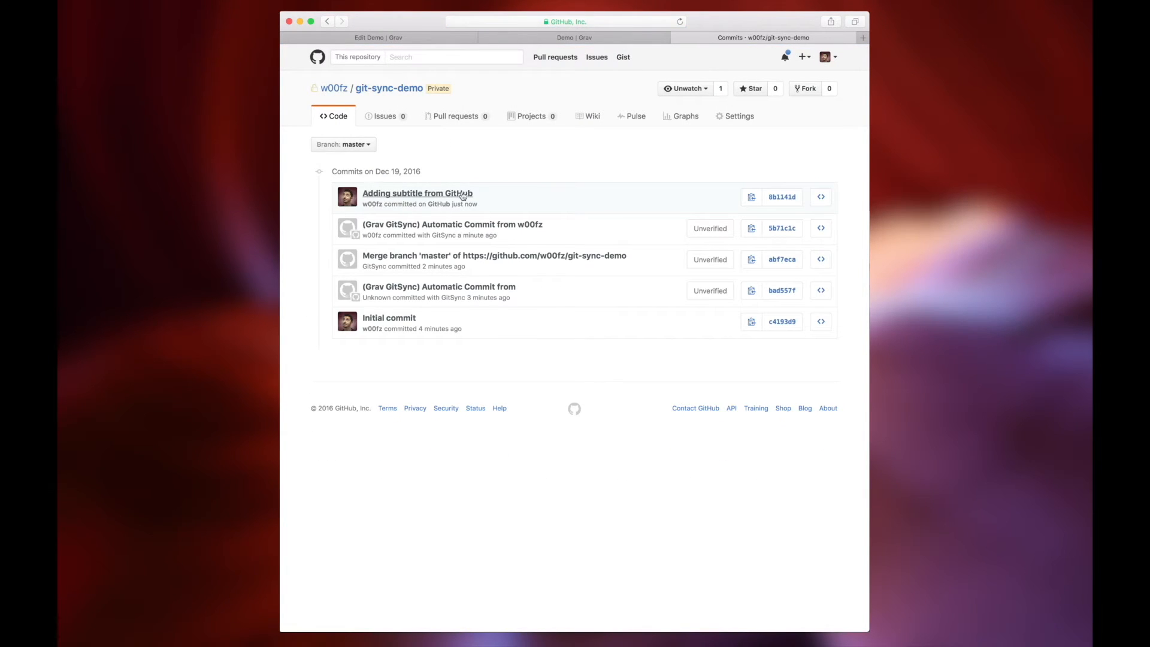
click(575, 37)
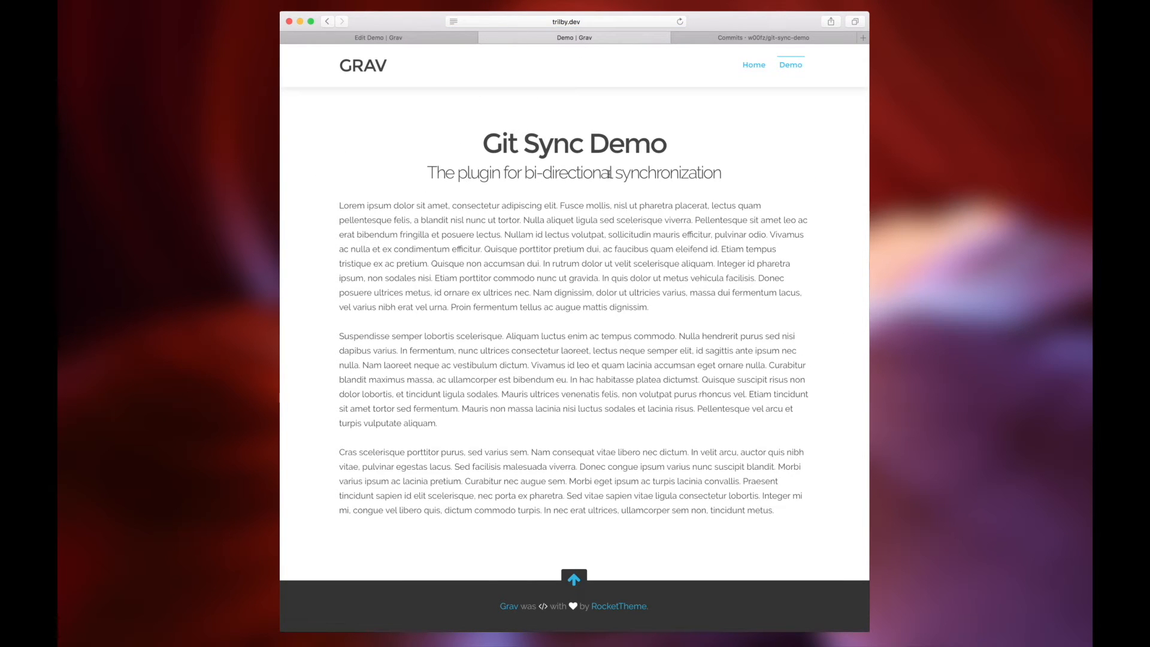
click(380, 37)
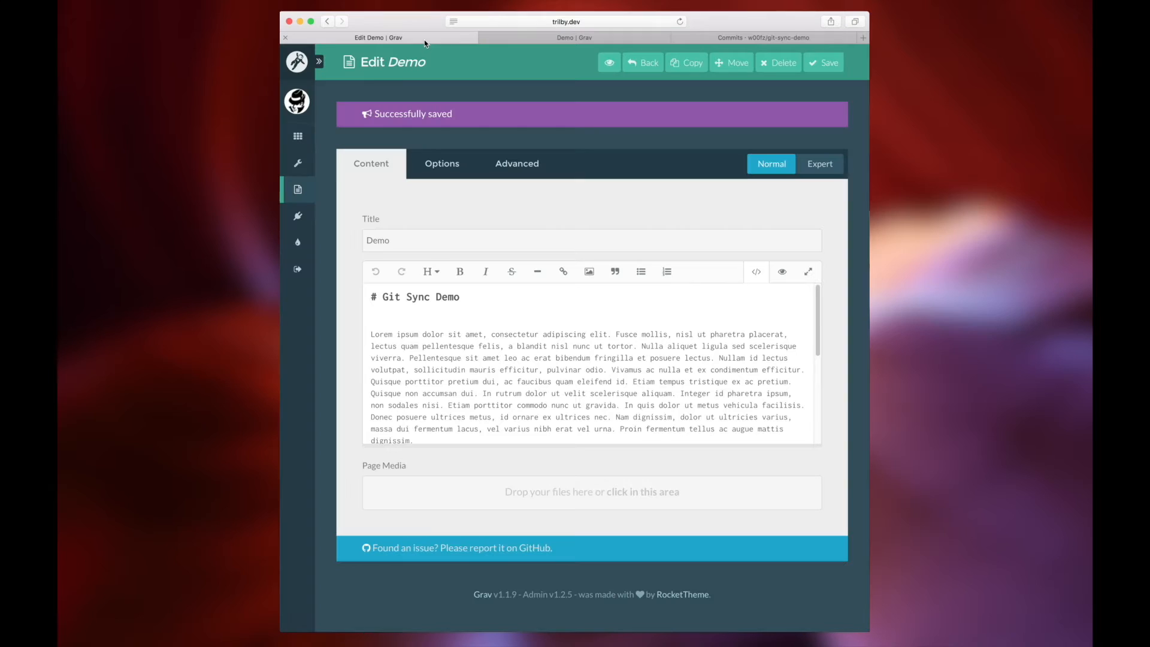
click(297, 189)
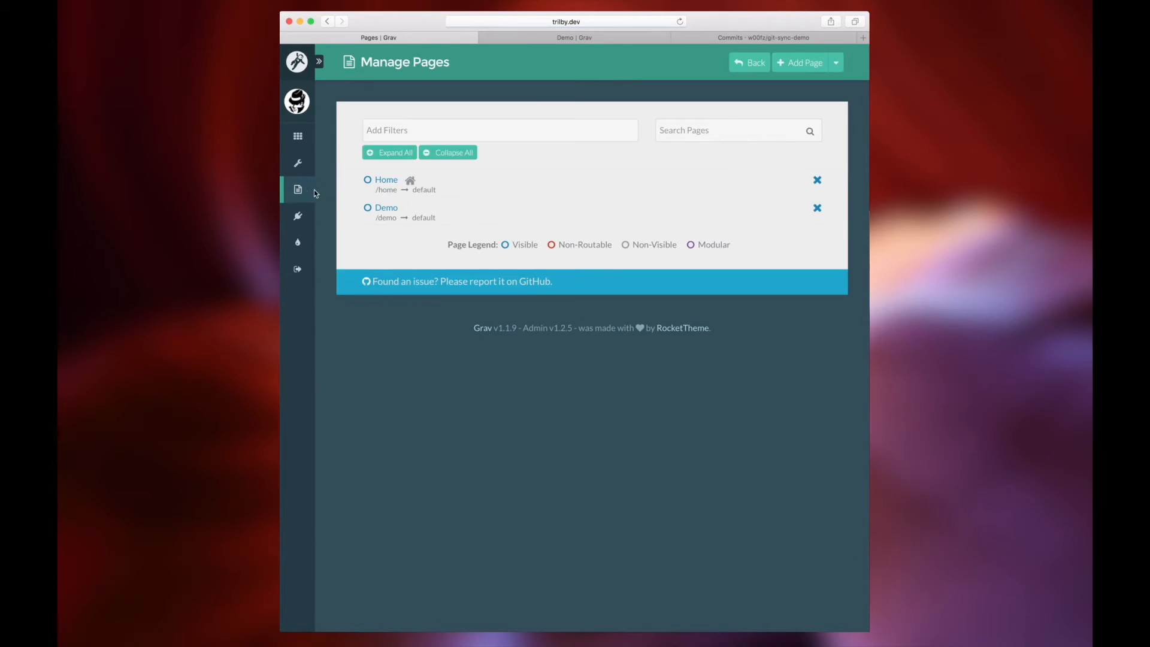
Insert header.jpg from Page Media into the Demo page content and save
click(385, 207)
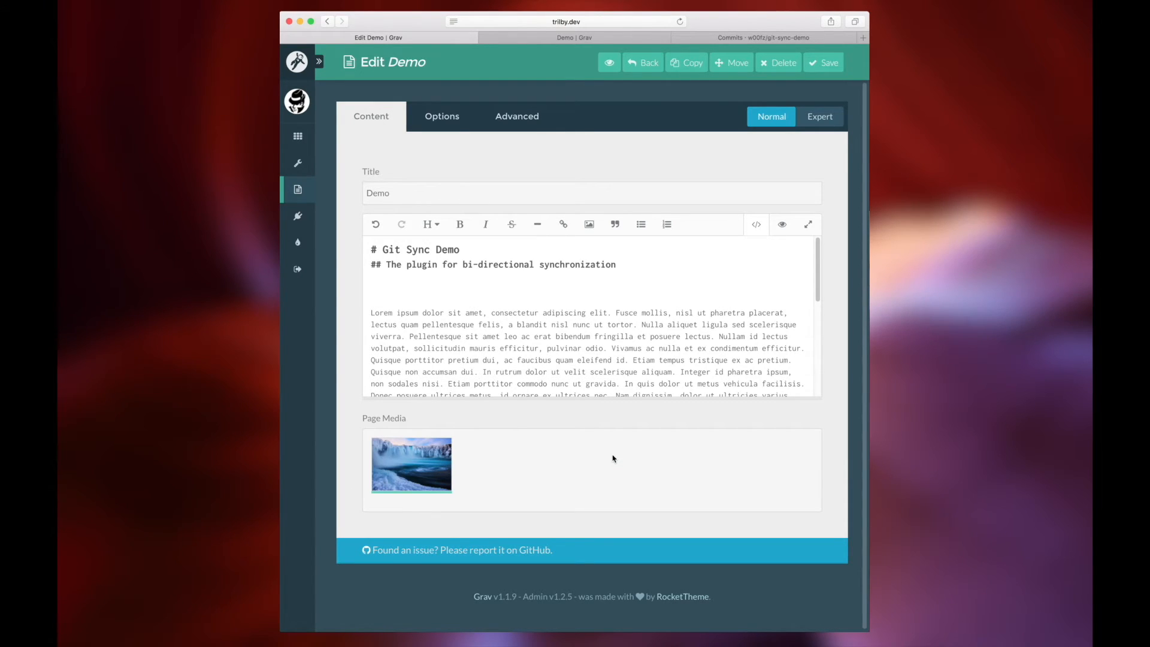
mouse_move(454, 463)
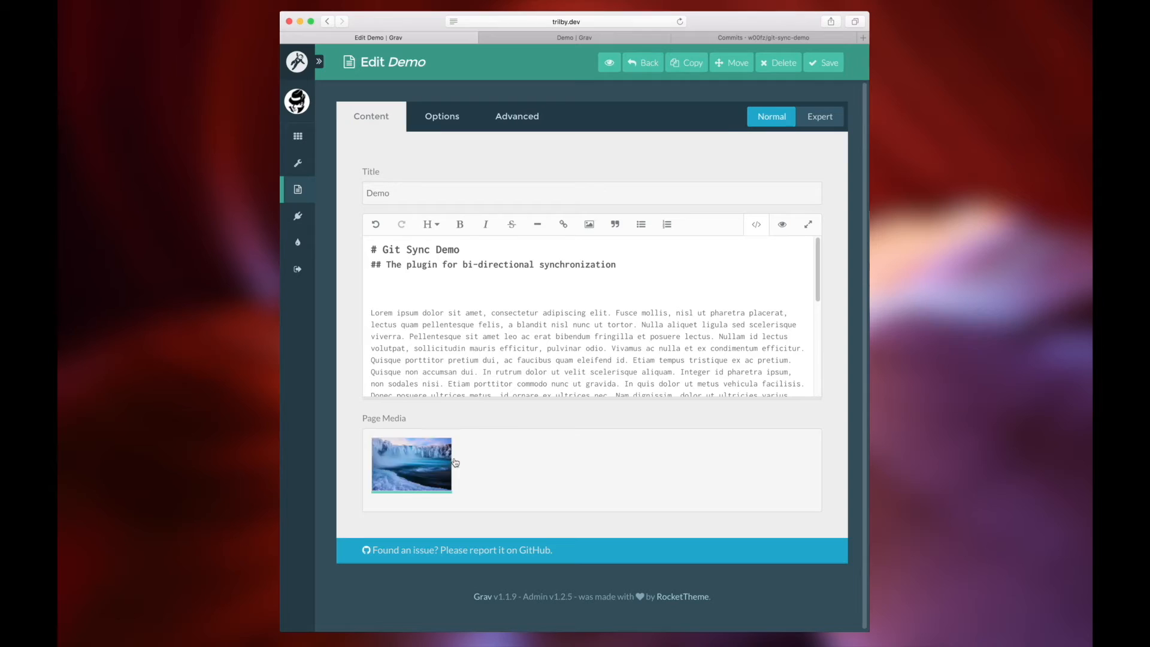
click(461, 289)
text(![](header.jpg?cropZoom=1280,400))
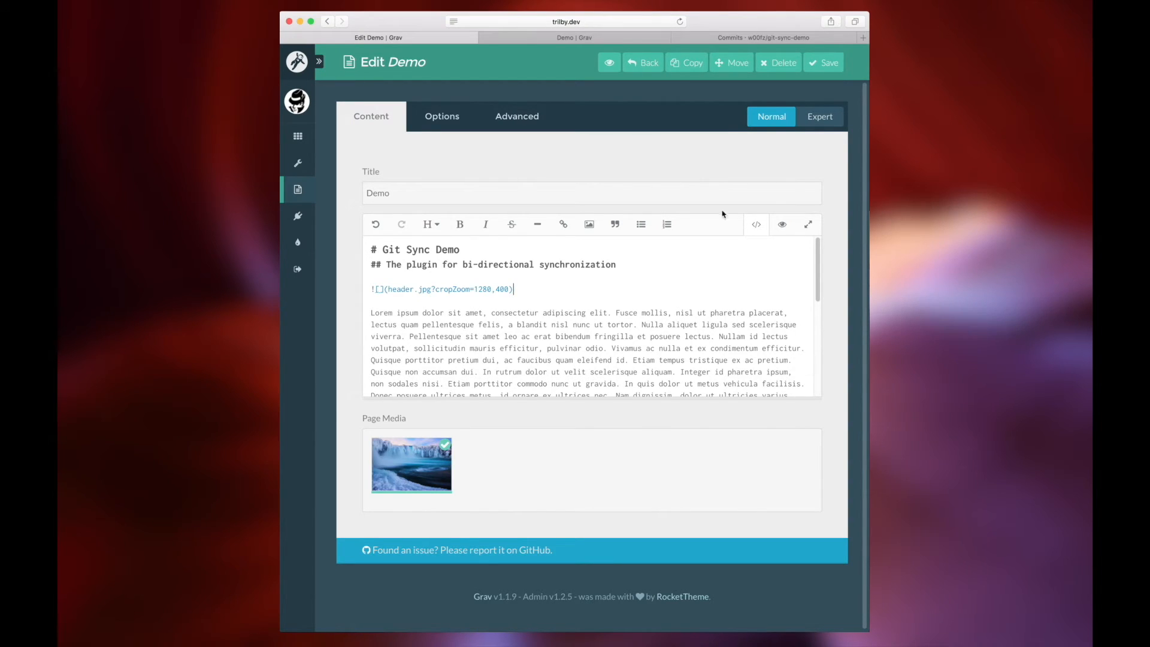
click(823, 63)
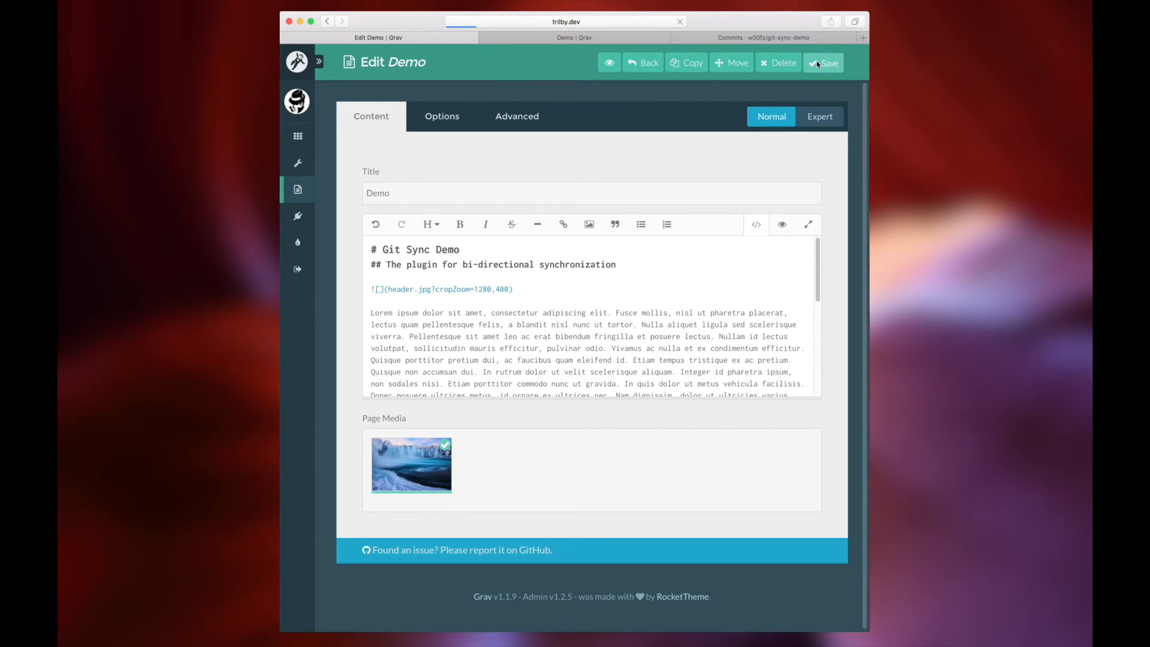
mouse_move(574, 37)
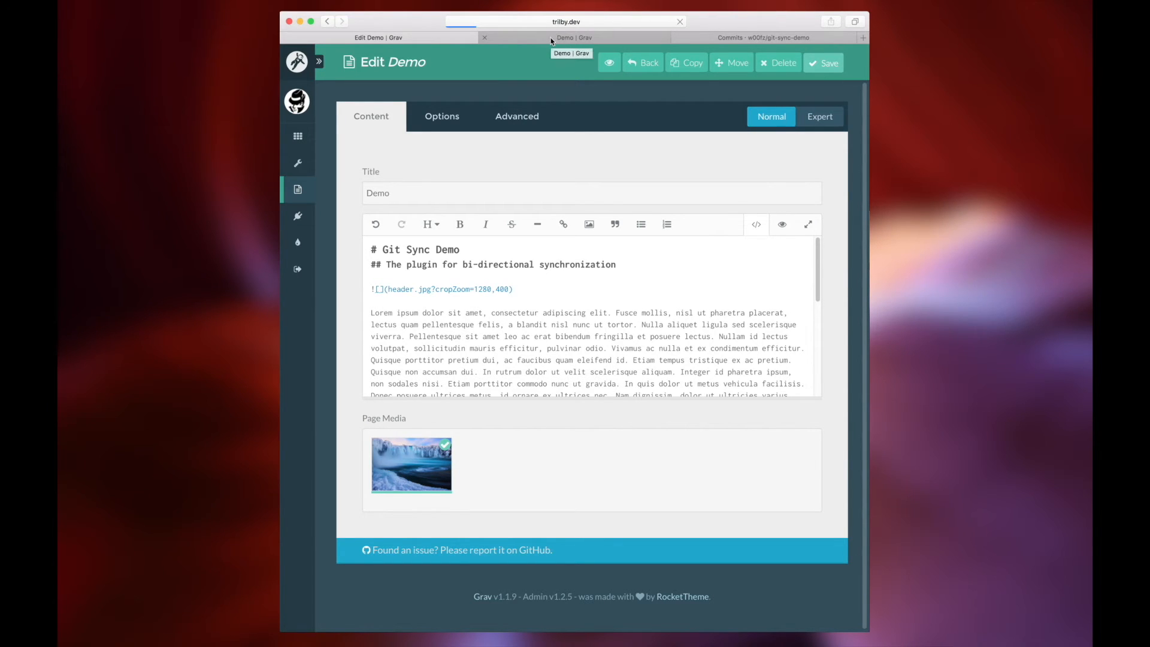
View the updated live page, then inspect GitSync commits 38bc5fc and 7d4ccdb on GitHub
click(574, 37)
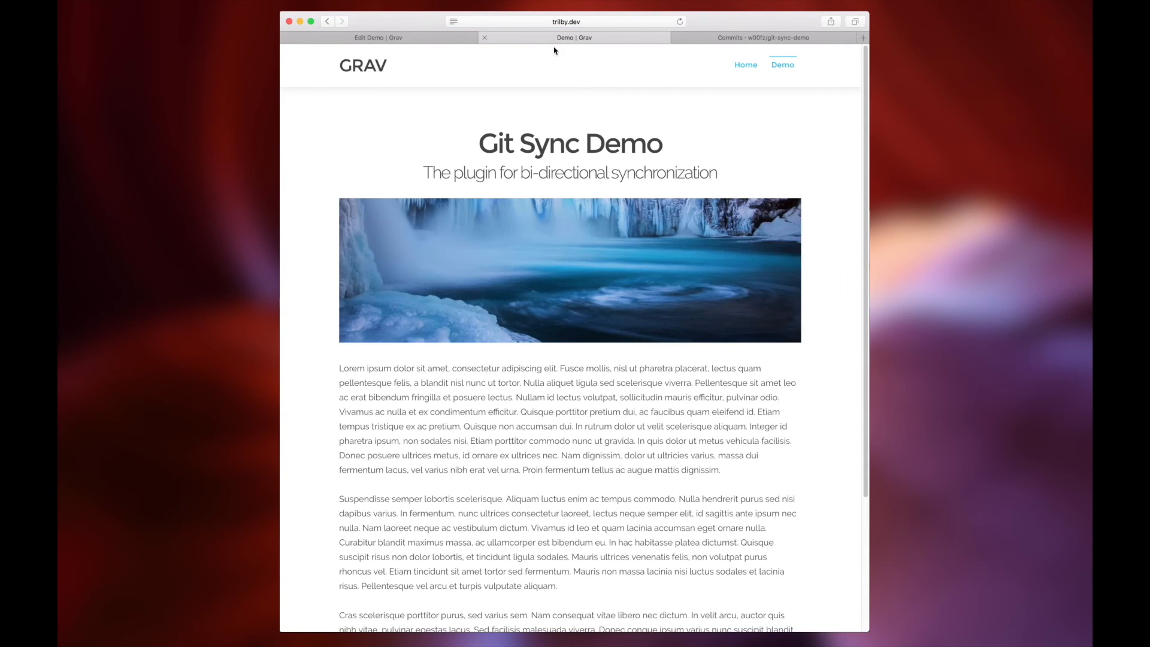
click(762, 37)
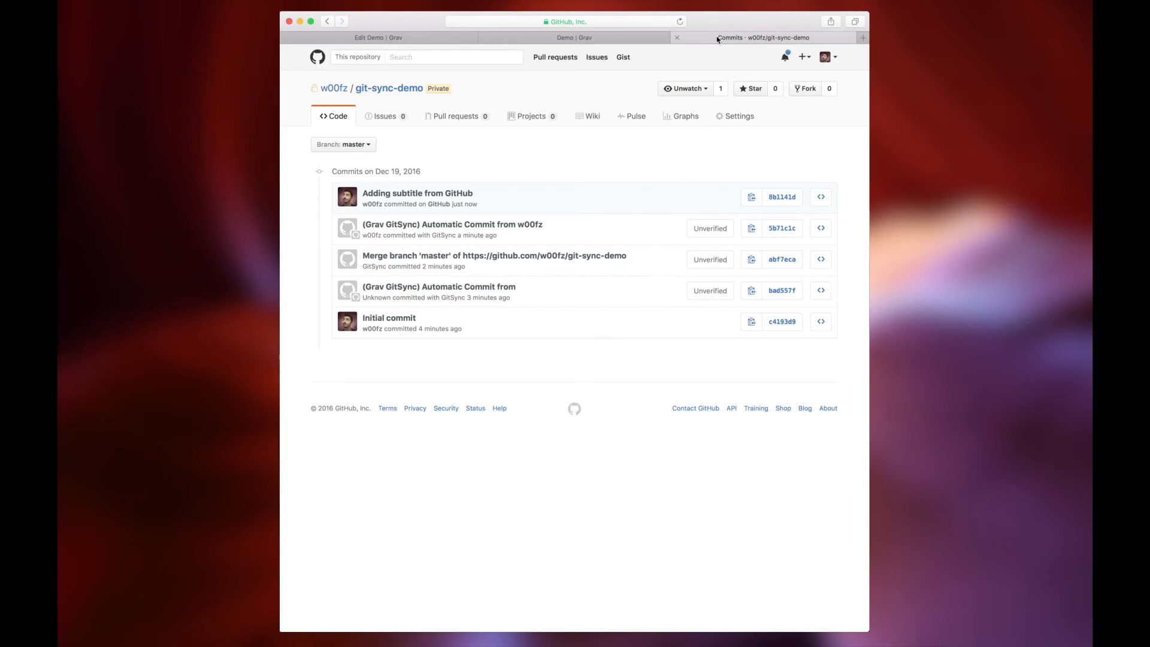
click(389, 87)
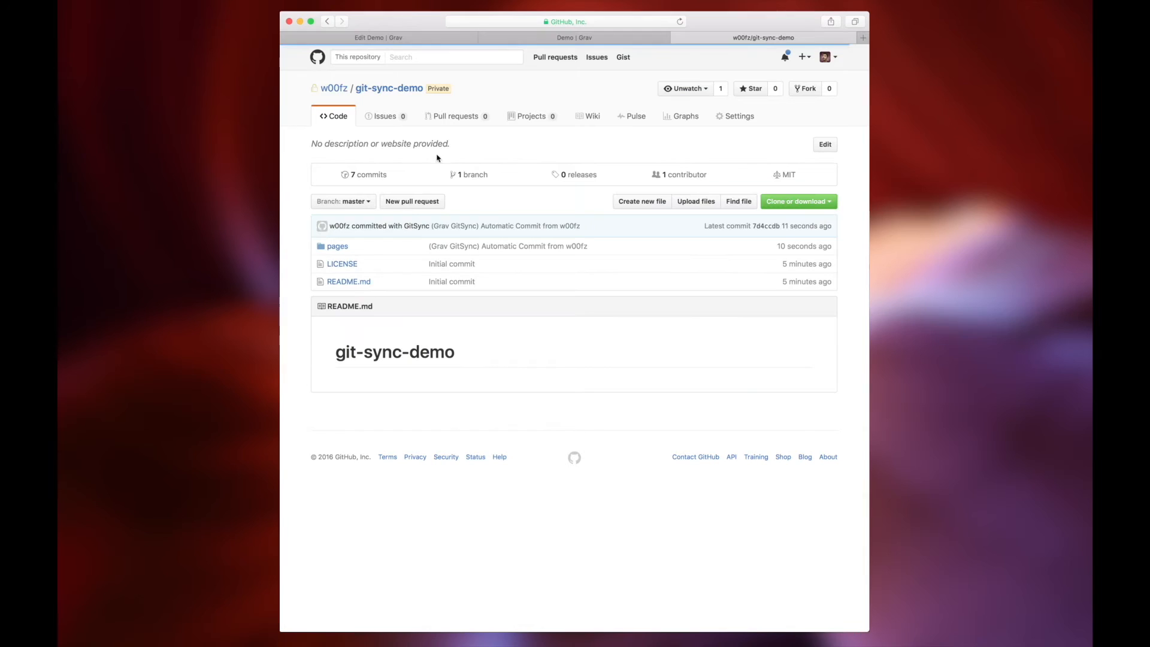
click(369, 174)
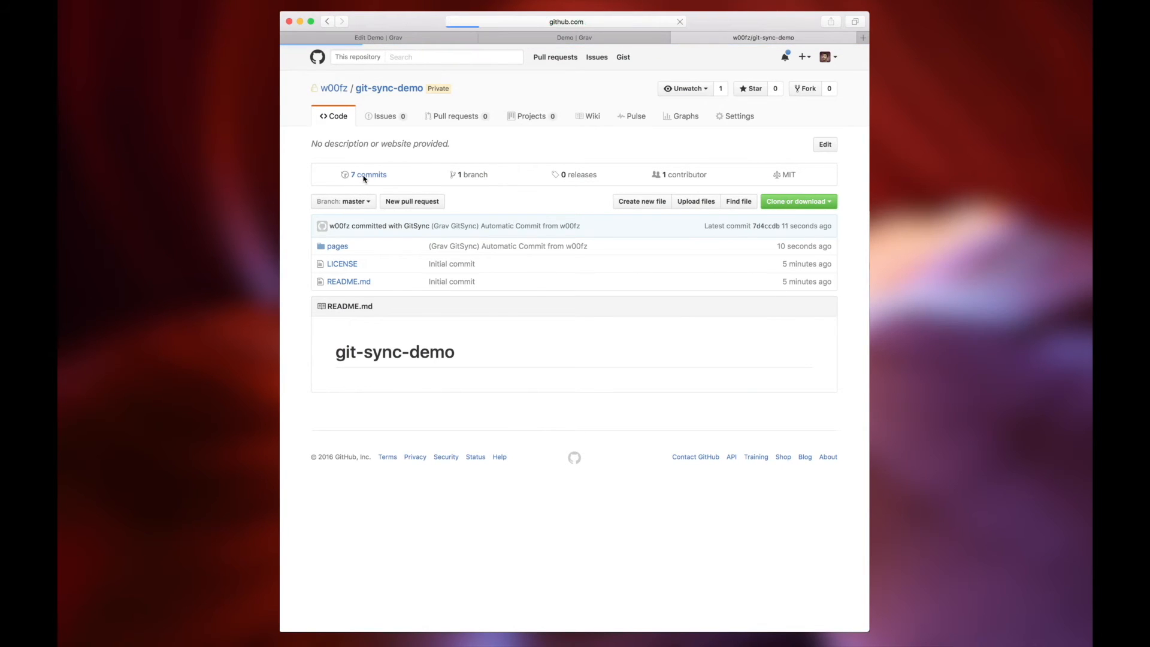
click(366, 174)
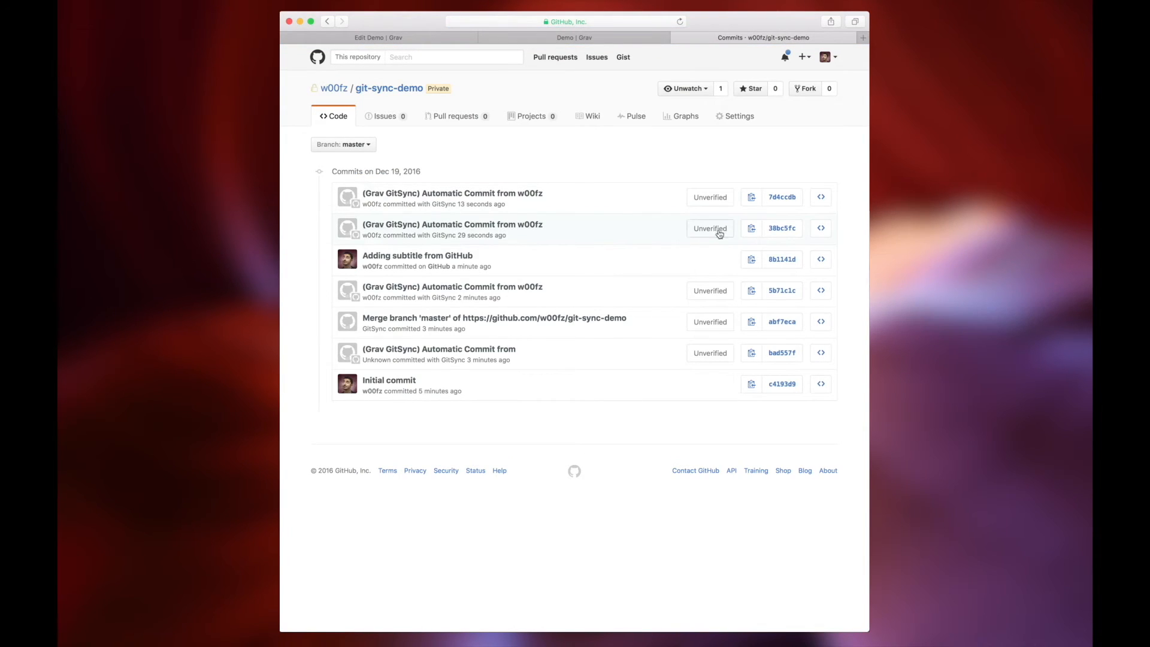
click(782, 228)
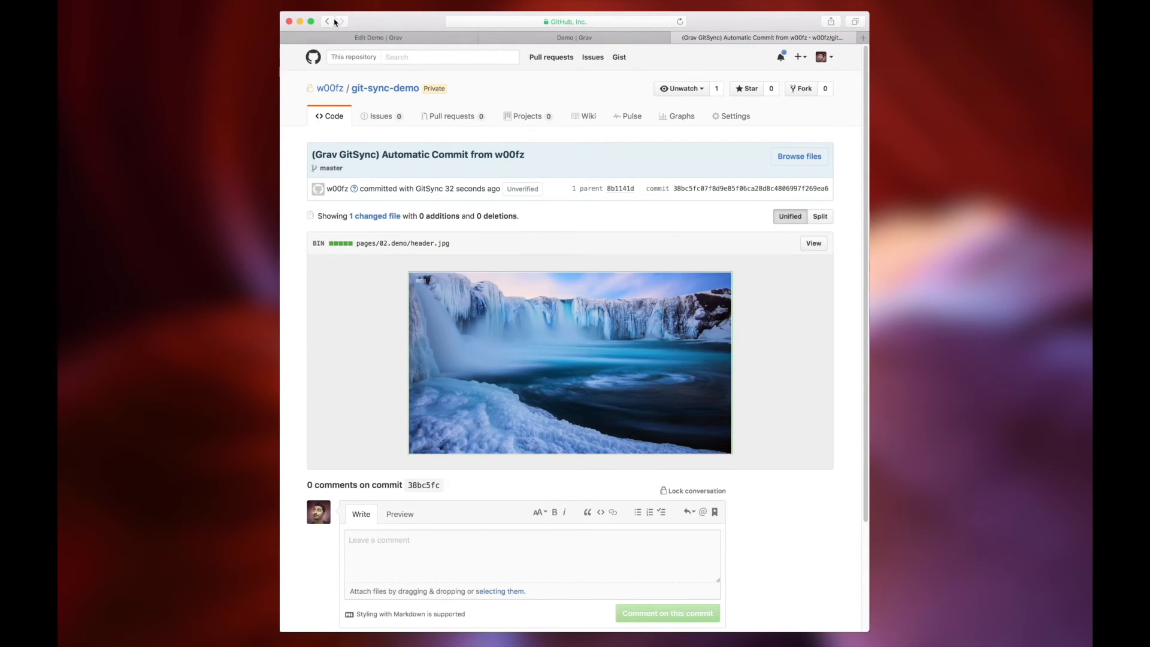
click(327, 20)
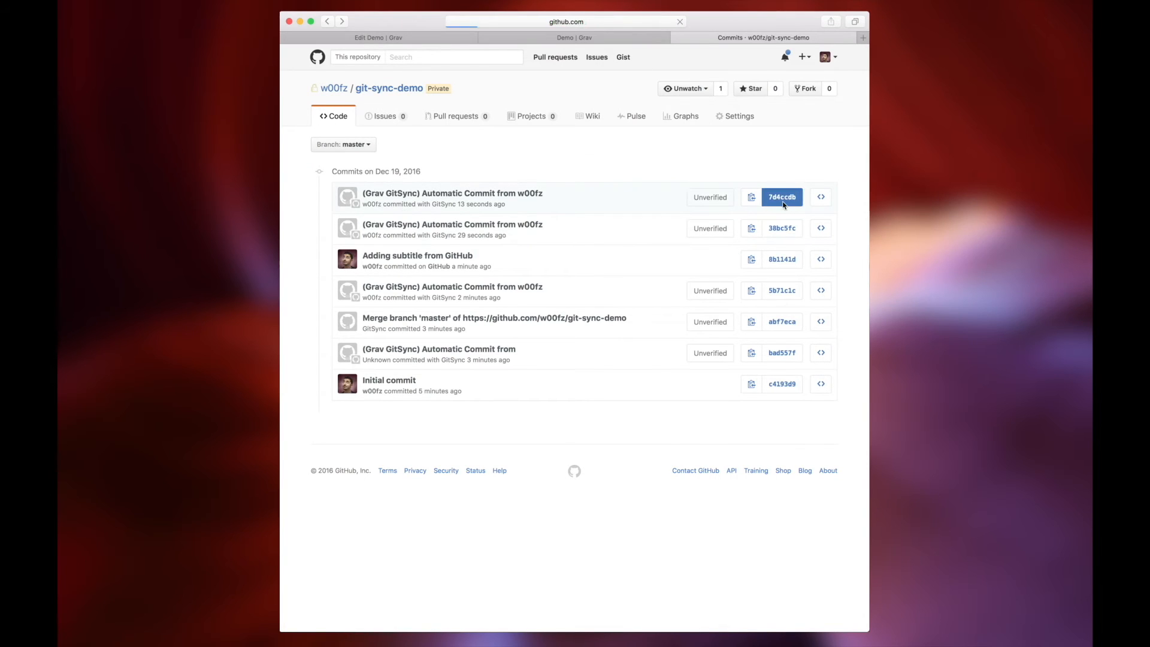
click(781, 196)
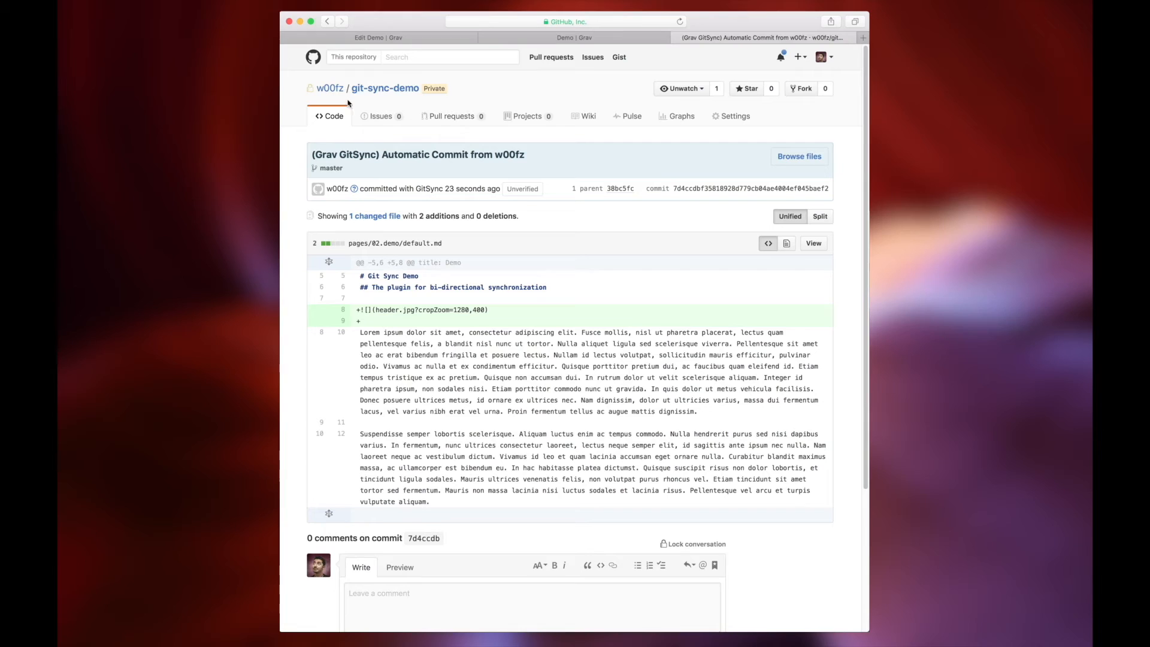
Open pages/02.demo/default.md on GitHub and compare it with the live Demo page
click(385, 88)
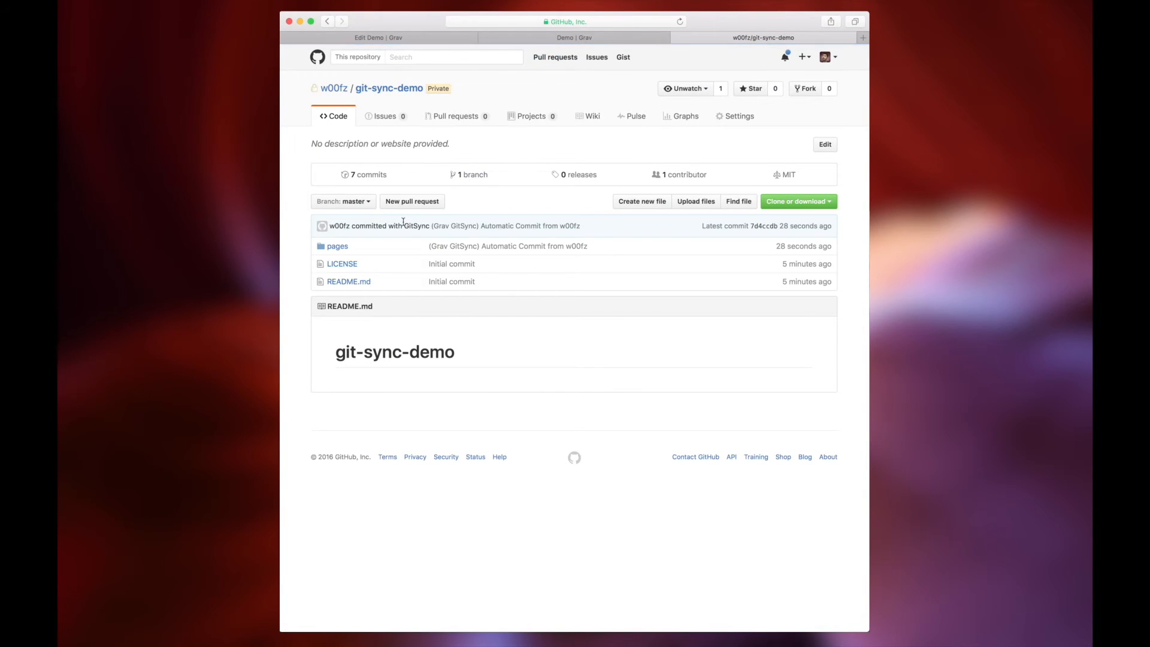
click(337, 245)
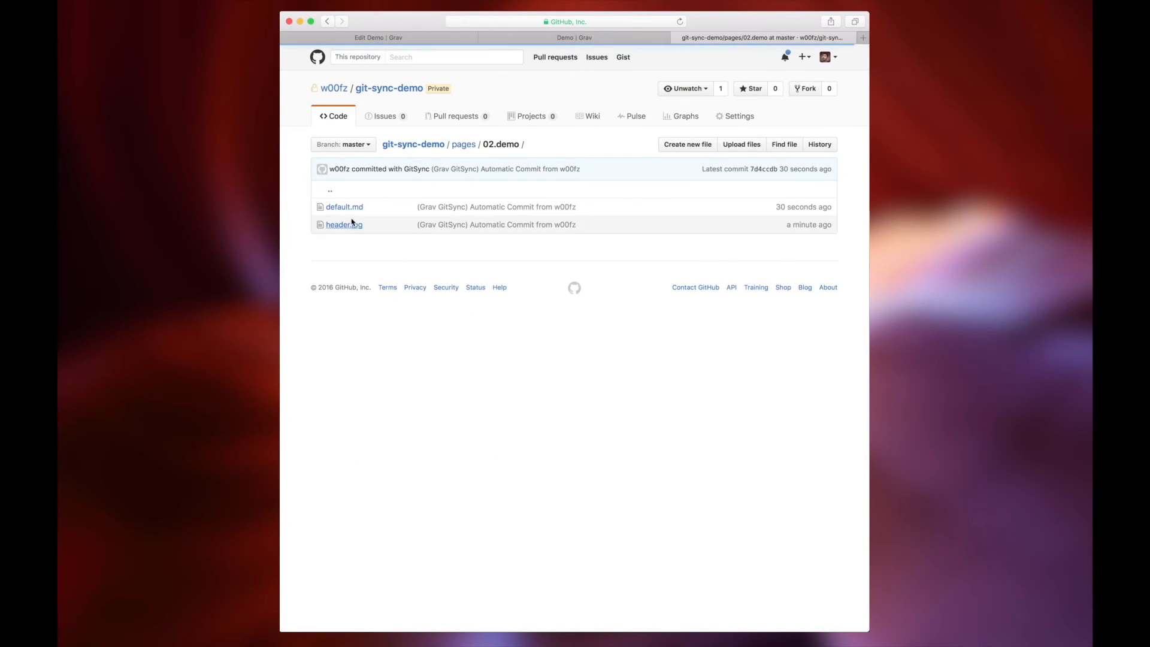
click(344, 206)
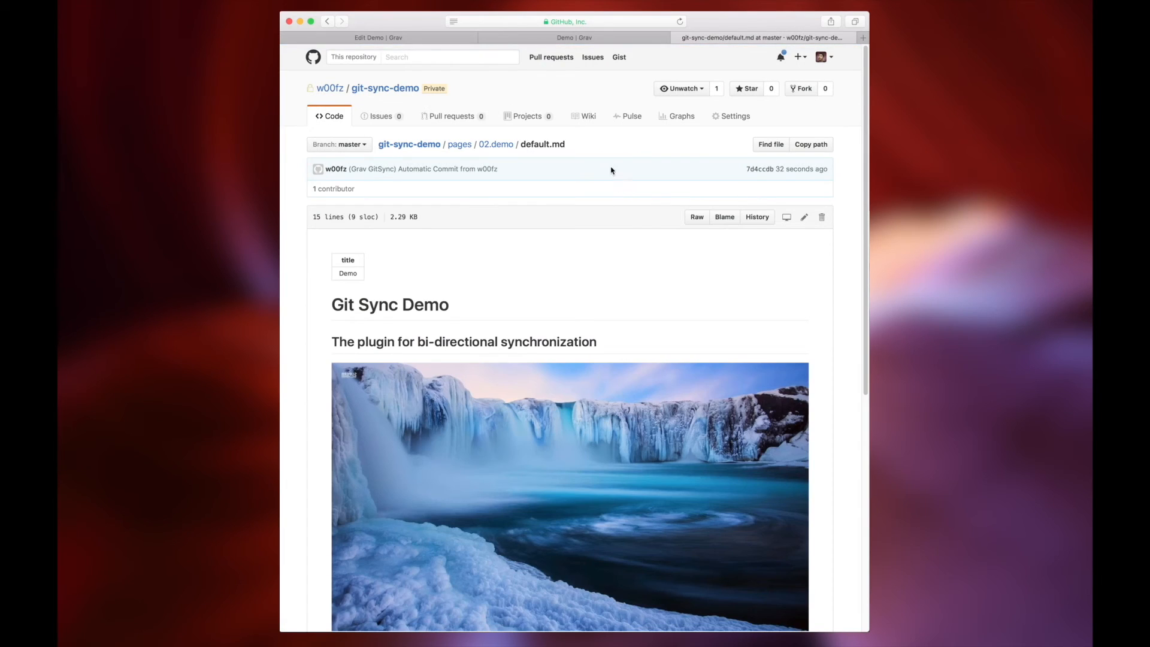
click(574, 37)
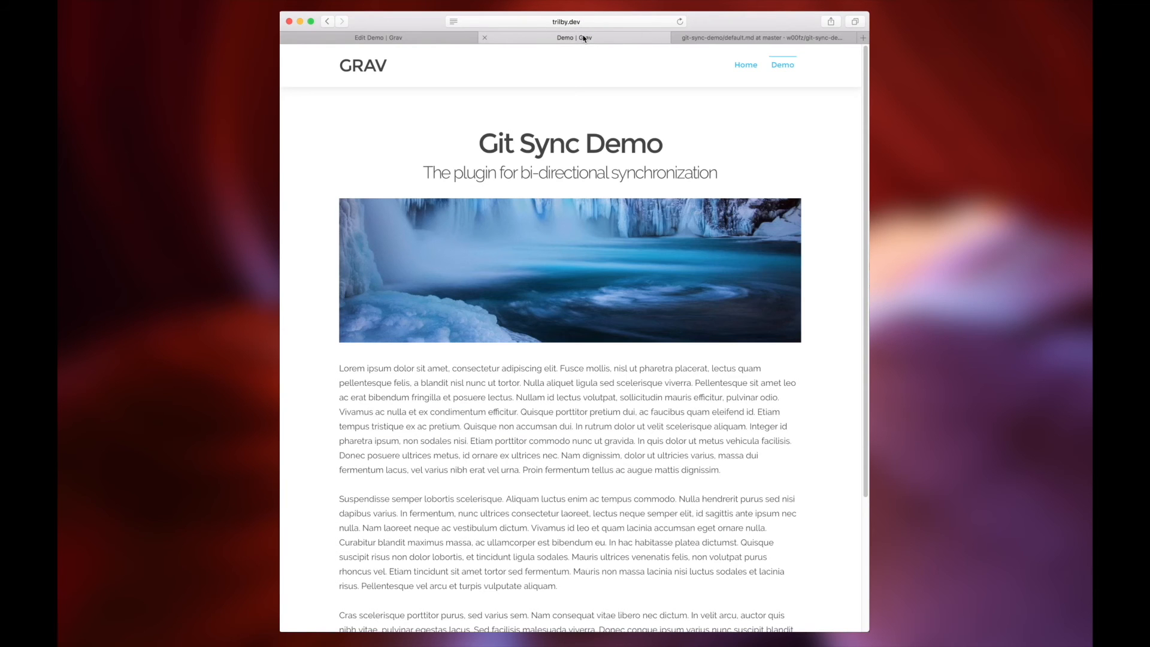
click(760, 37)
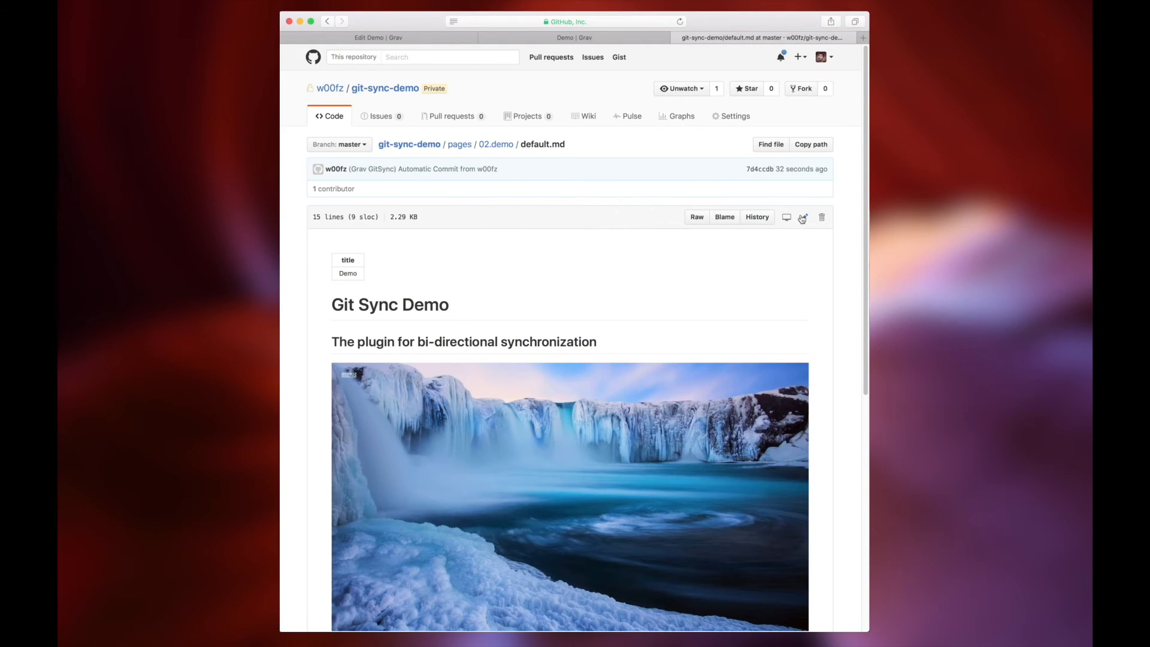
Append &sepia to the header image URL, commit as 'Sepia looks better', and check the live page
click(801, 217)
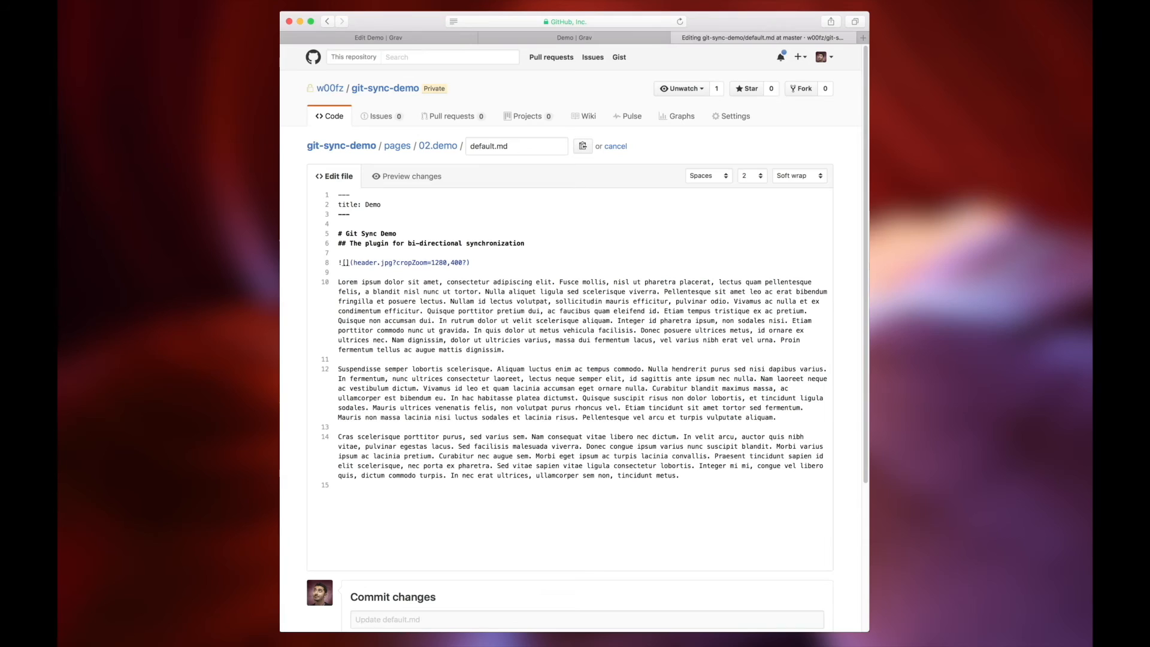
text(&sepia)
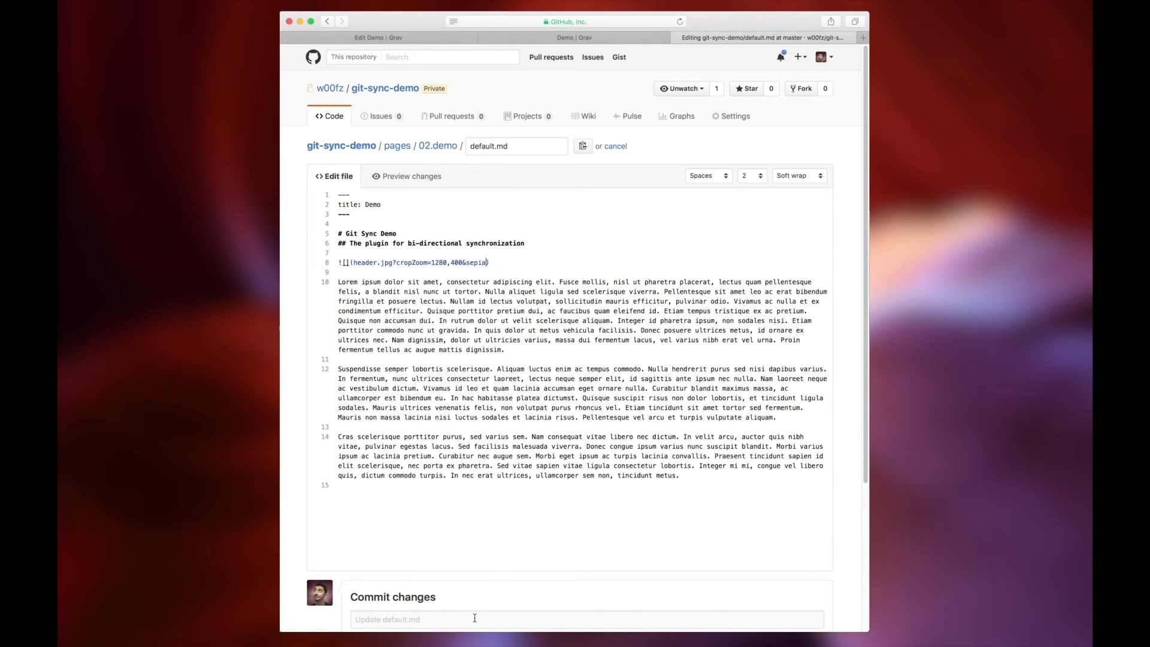
text(Sepia lo)
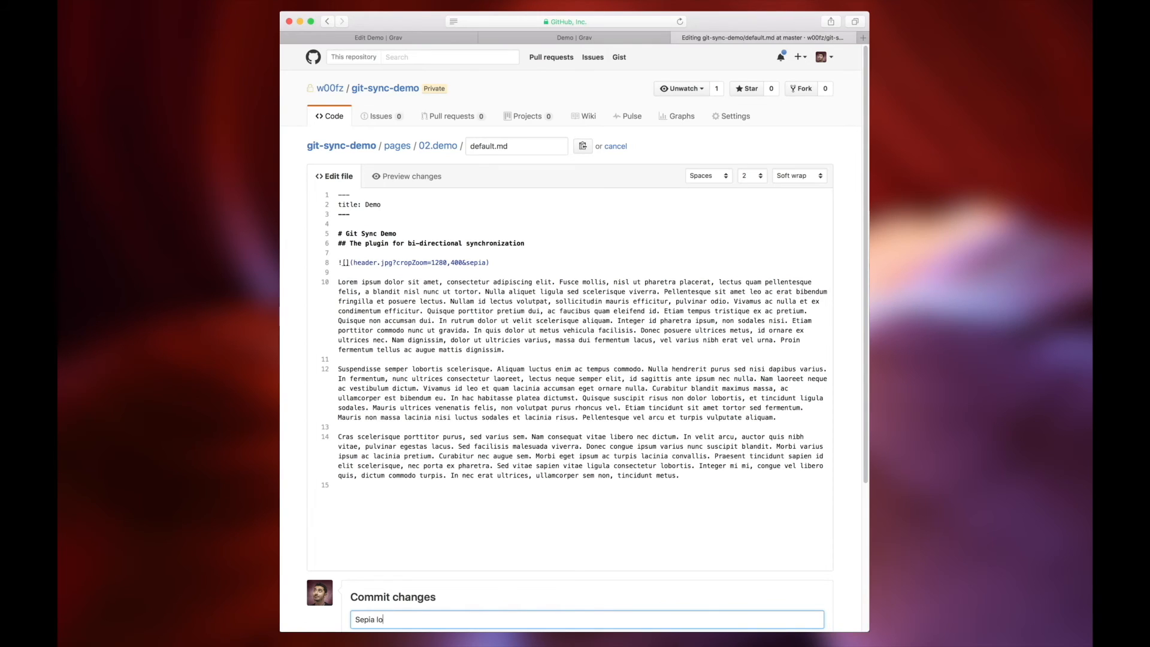
text(oks better)
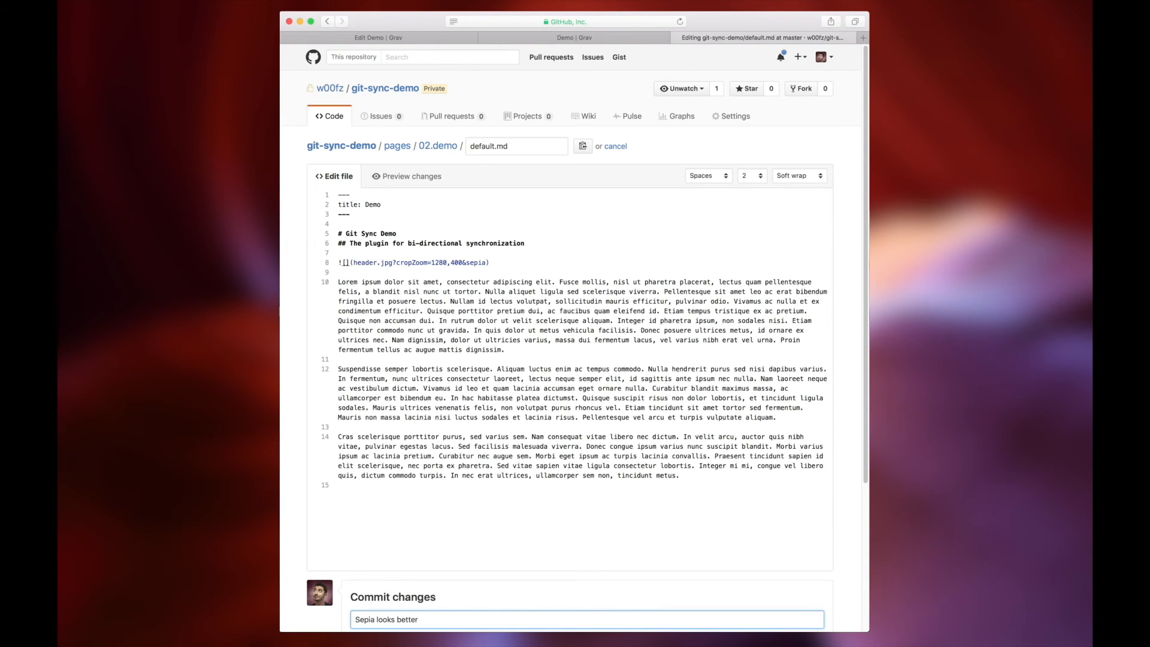
scroll(down, 3)
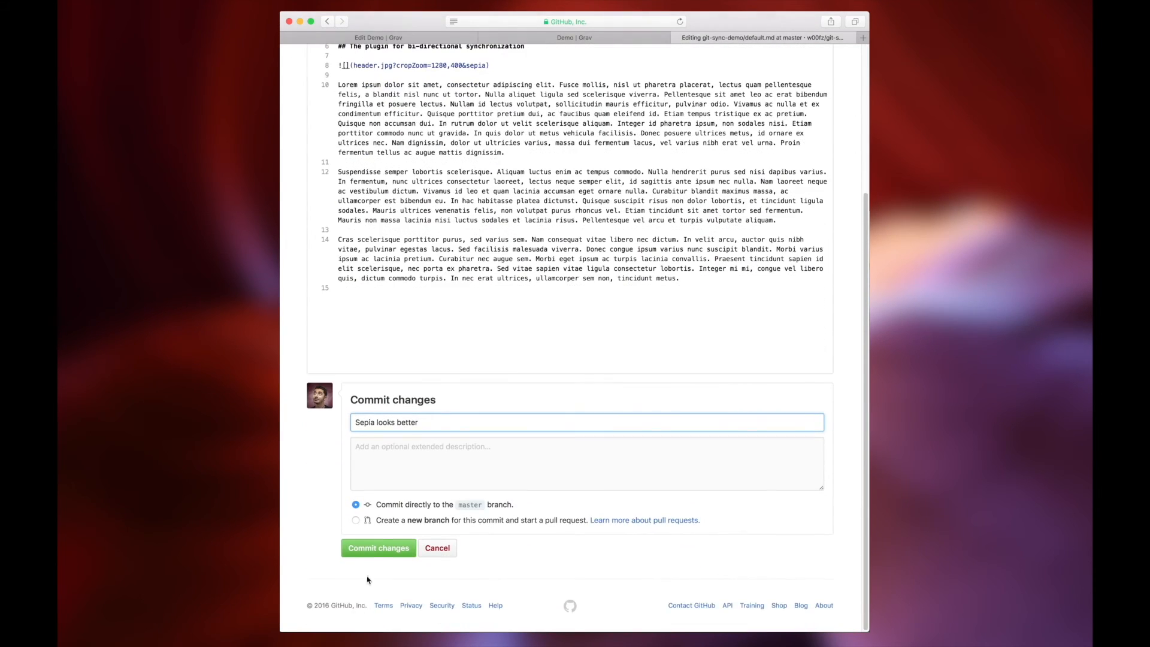
click(378, 548)
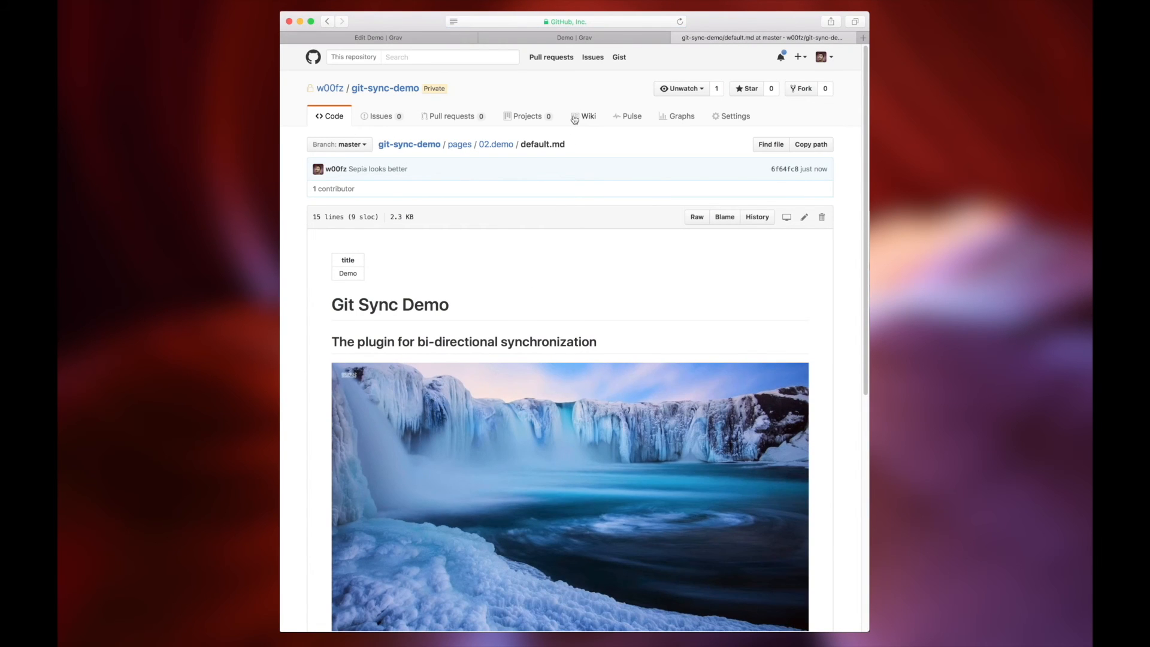
mouse_move(582, 39)
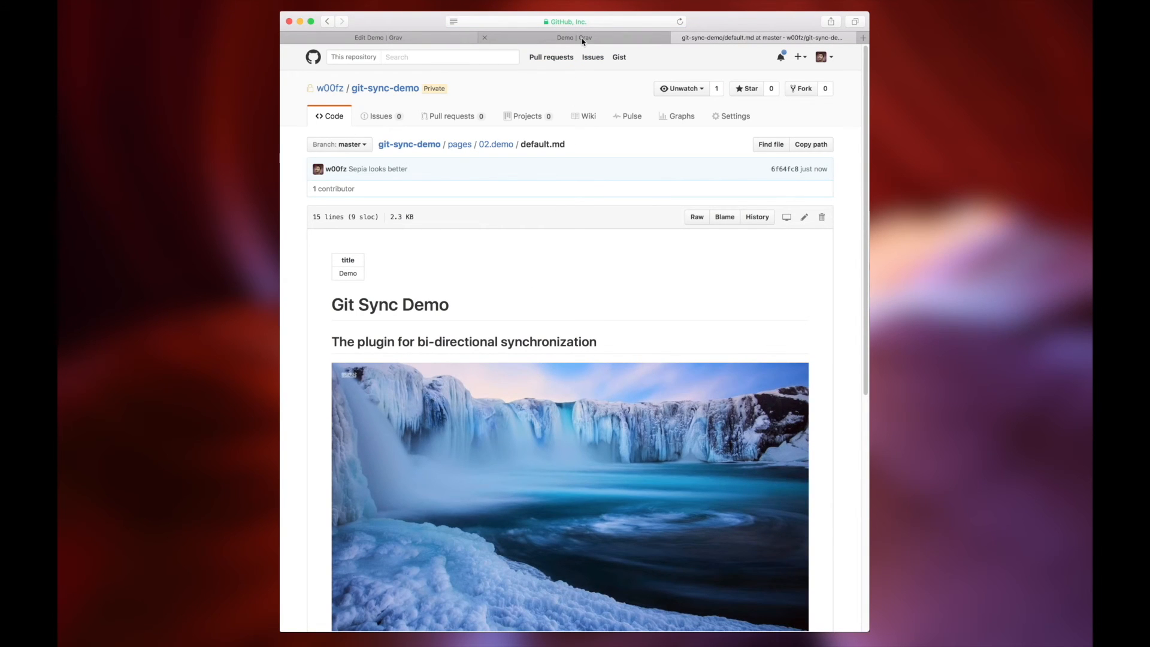
click(573, 37)
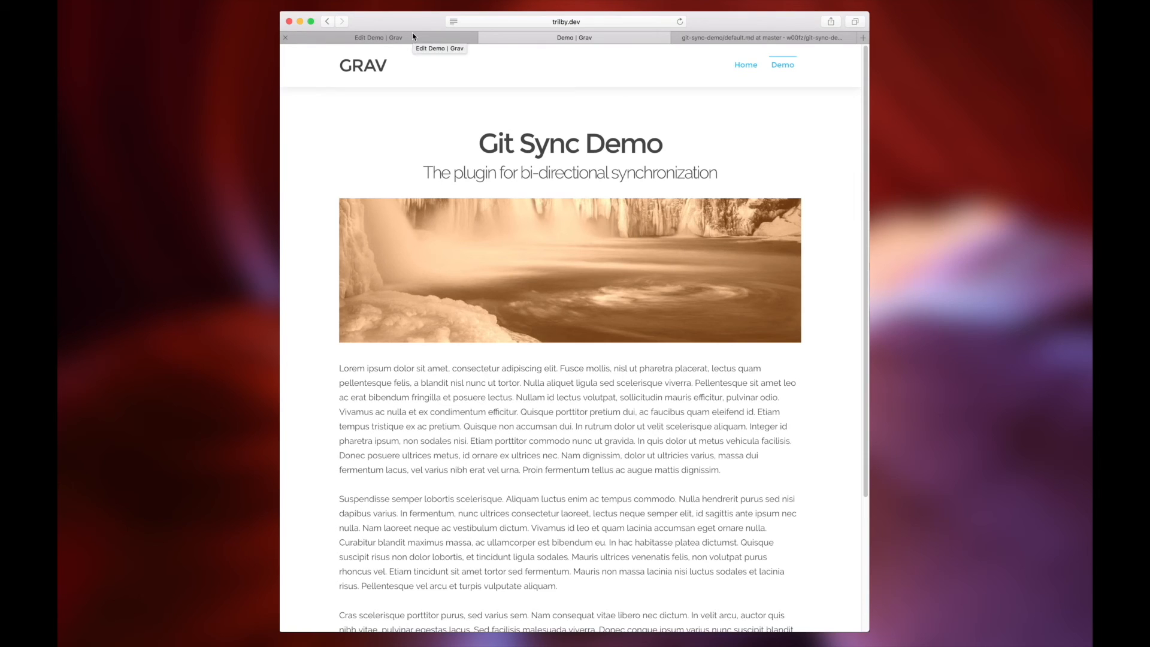
Delete header.jpg from the Demo page media, save the page, and return to GitHub's default.md
click(379, 37)
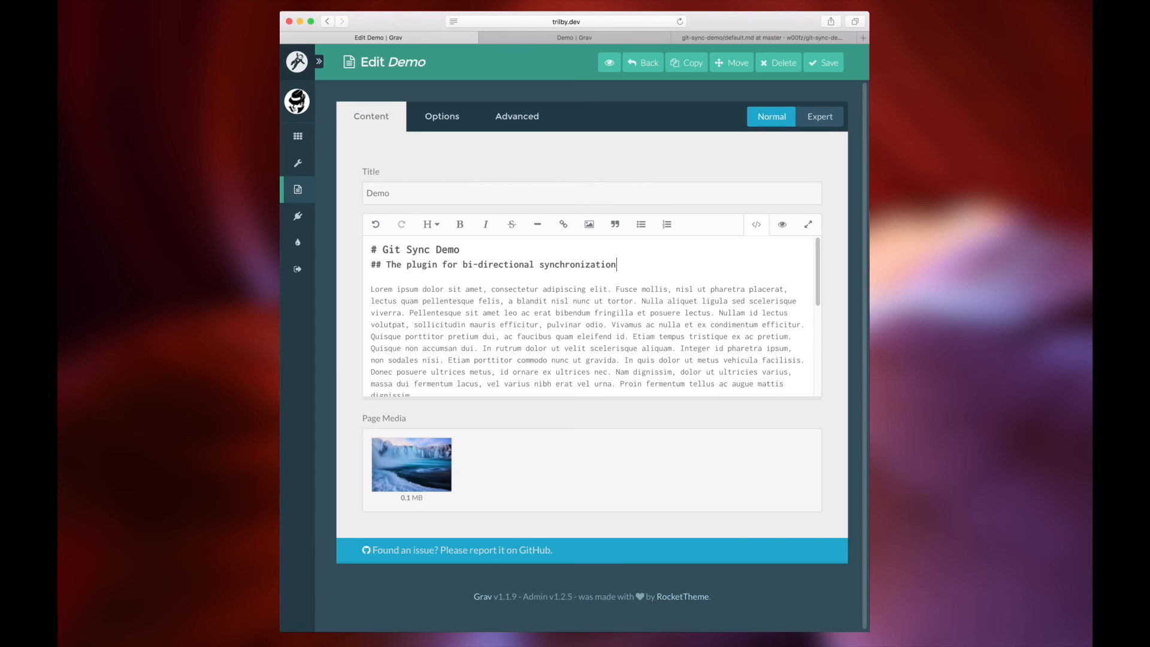
mouse_move(411, 463)
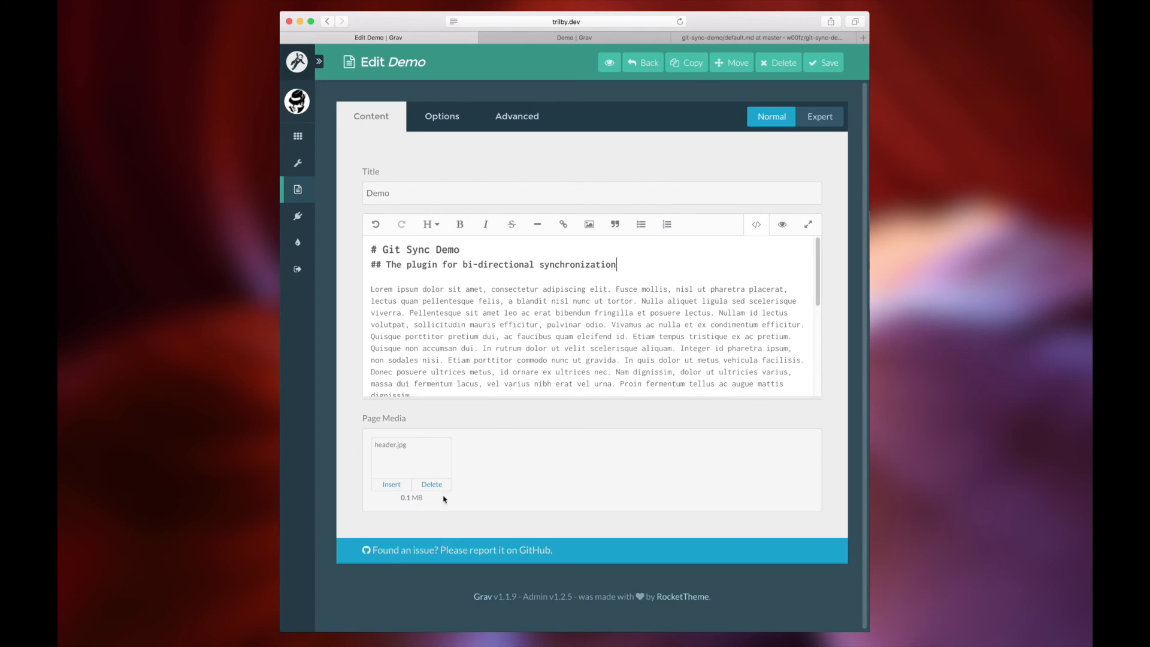
click(432, 484)
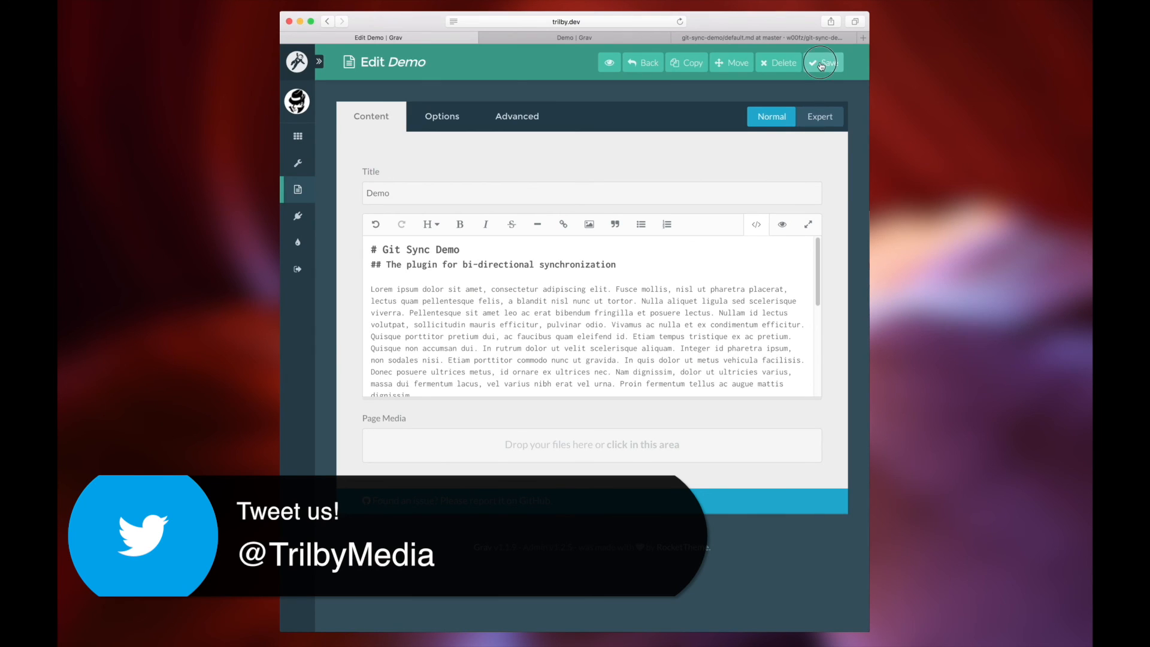
click(823, 63)
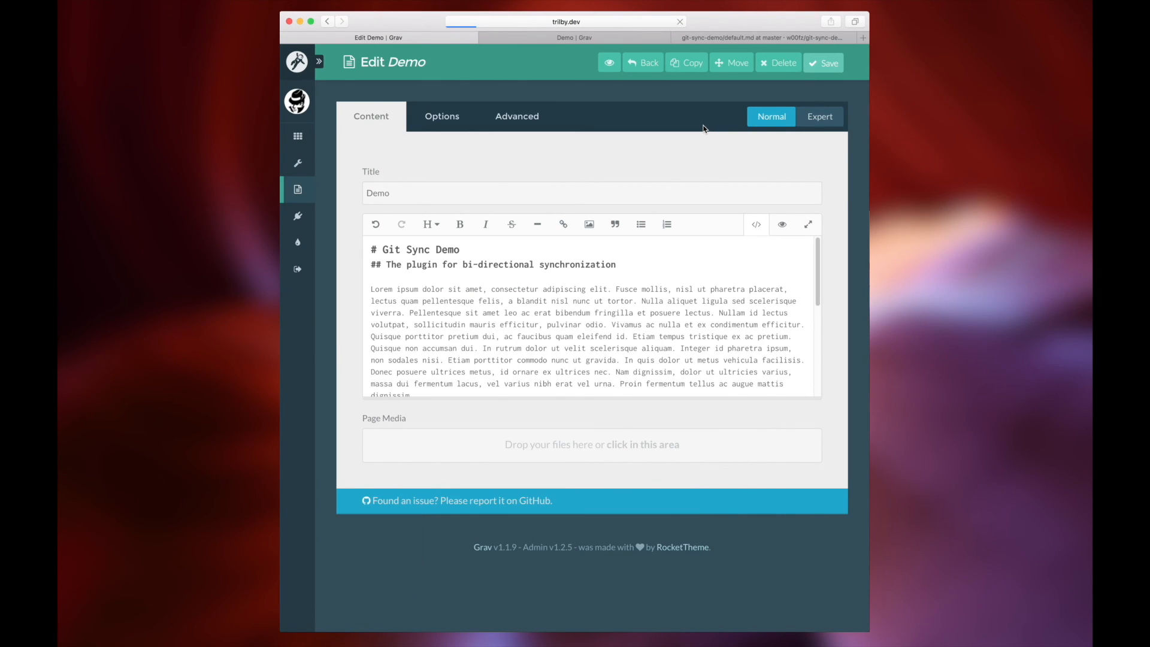
click(823, 62)
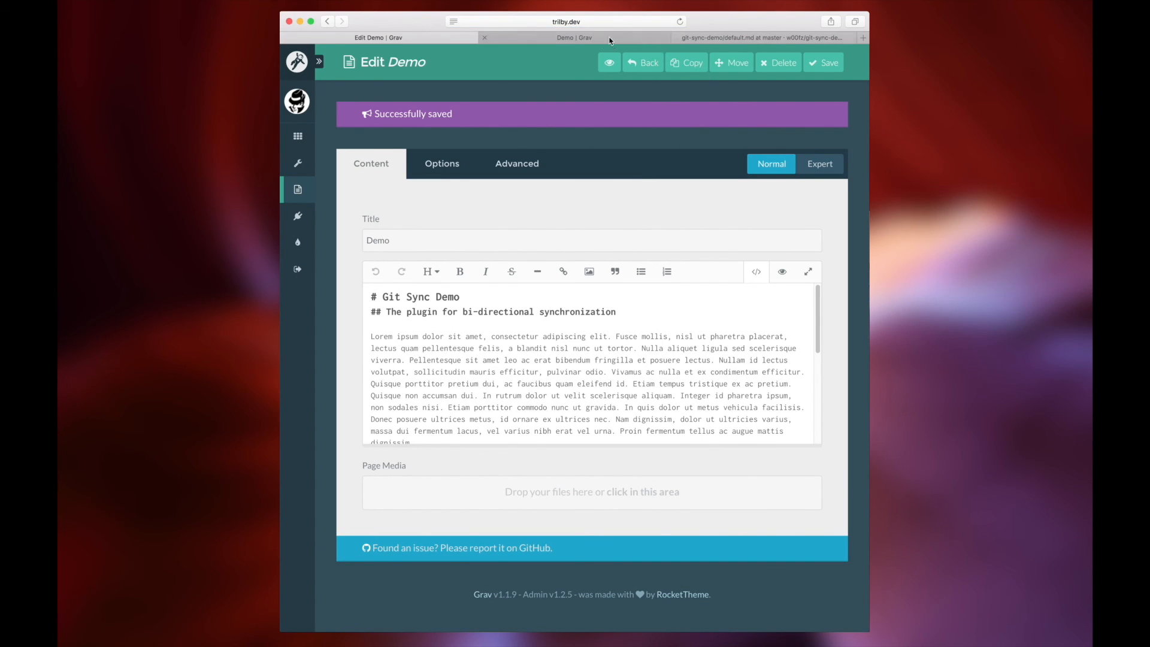
click(767, 37)
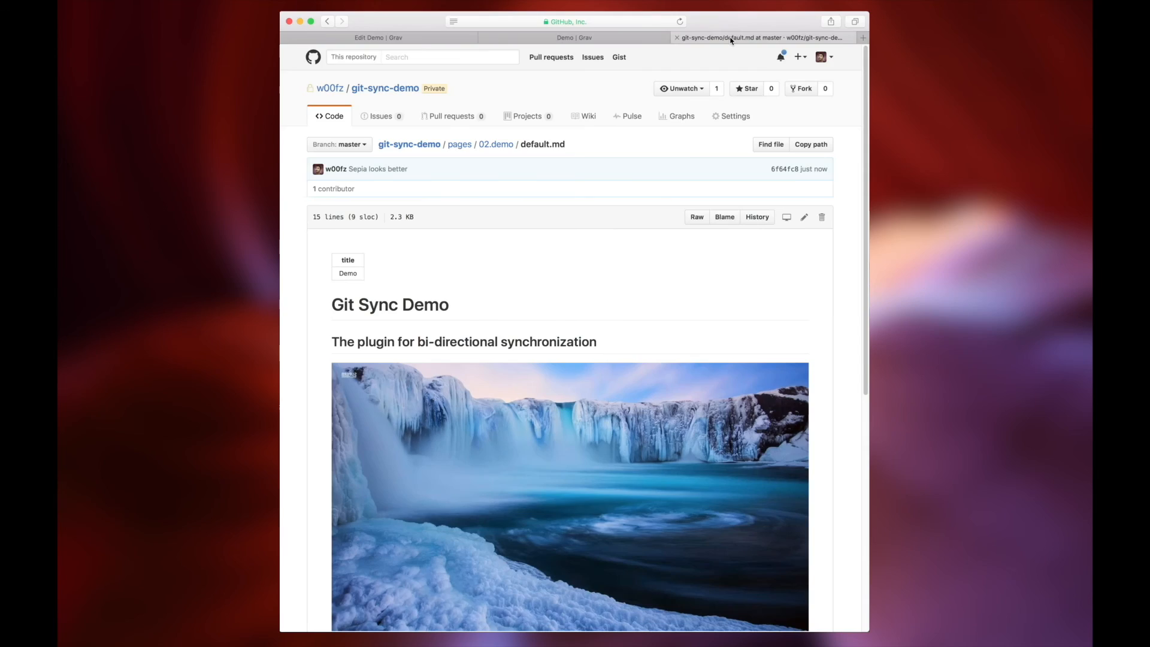